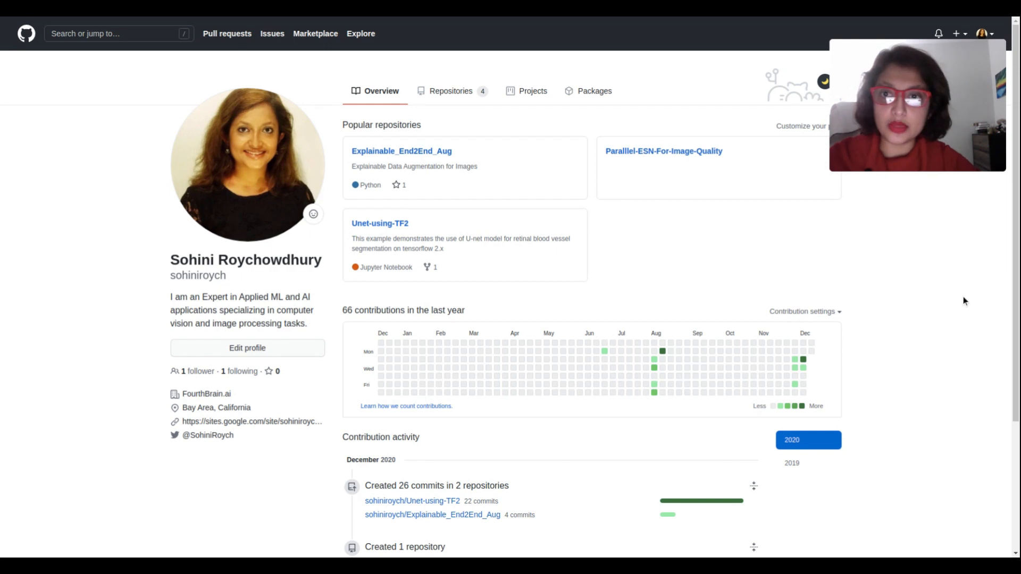
Open the Unet-using-TF2 repository and read its README through the requirements and data steps
scroll("down", 3)
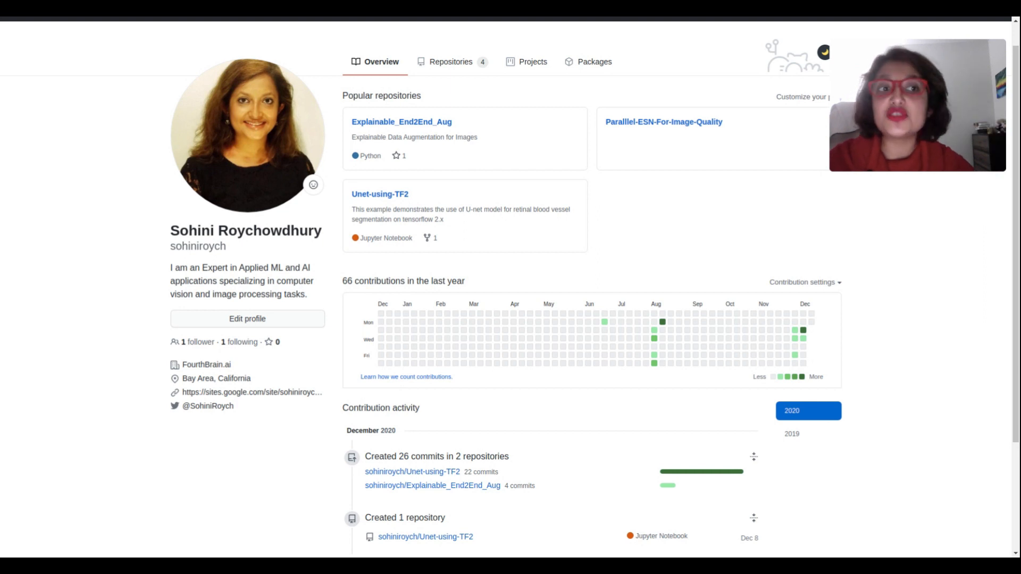
mouse_move(380, 194)
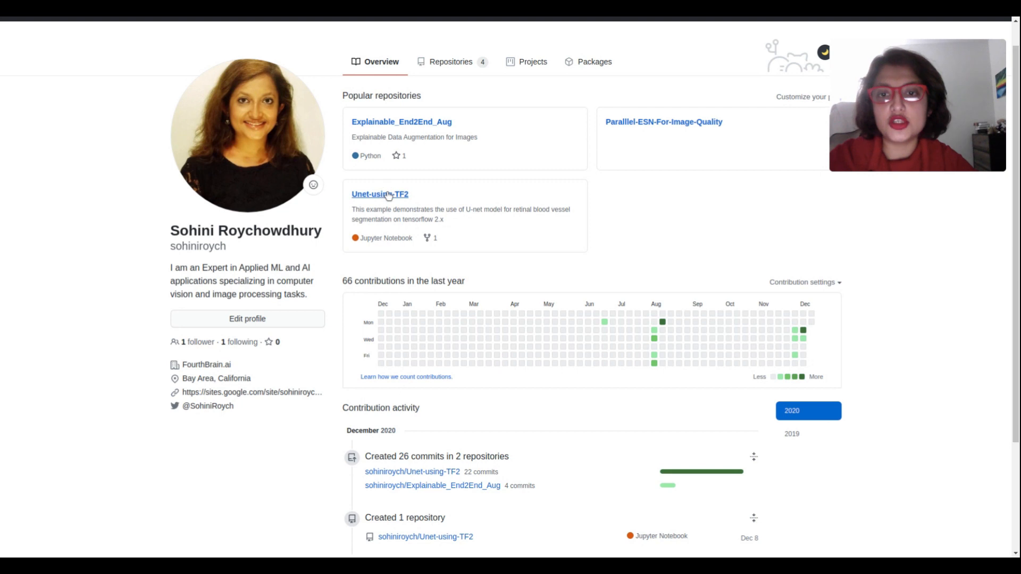
left_click(379, 194)
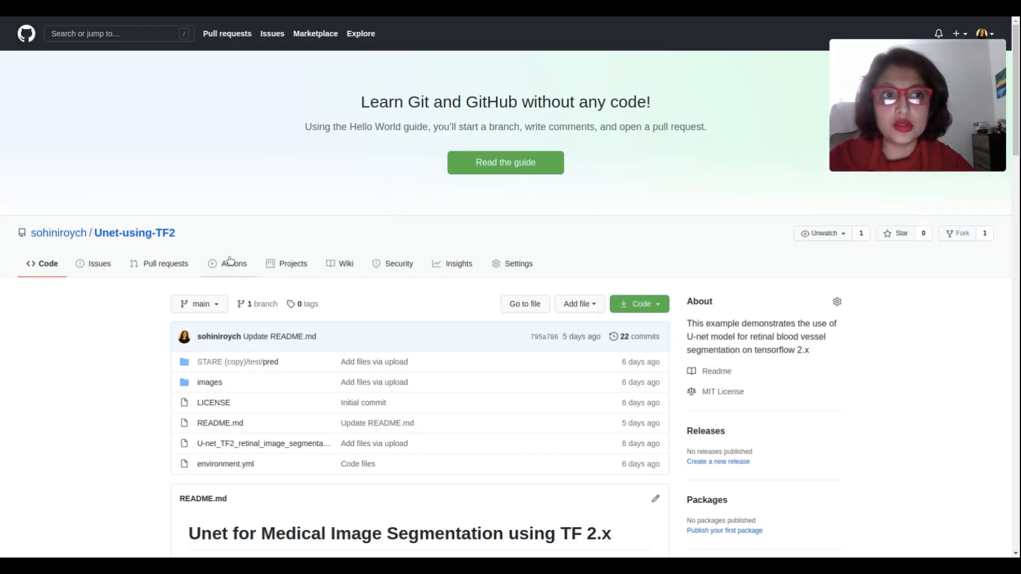
scroll("down", 3)
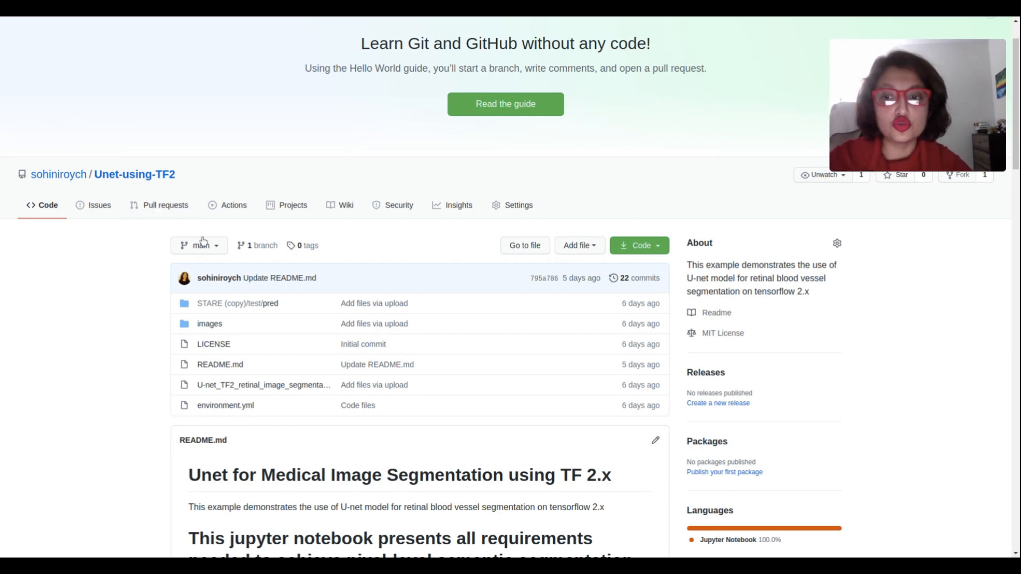
scroll("down", 3)
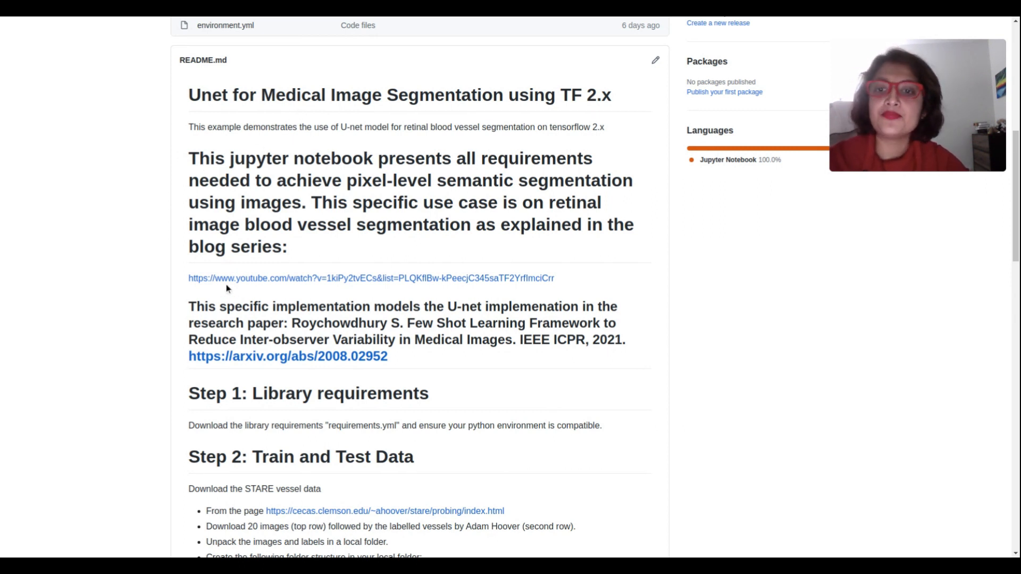
mouse_move(228, 284)
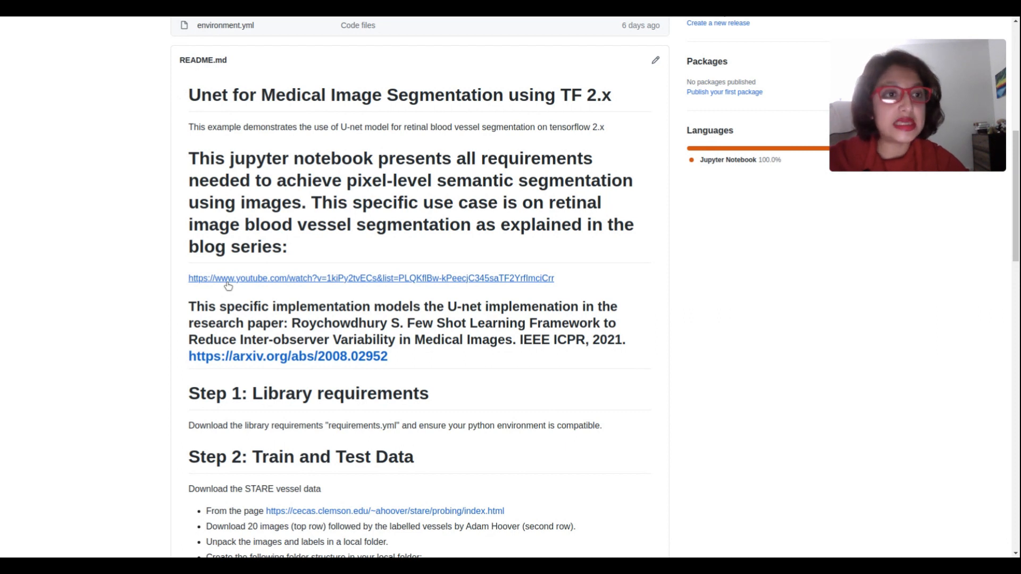
scroll("down", 3)
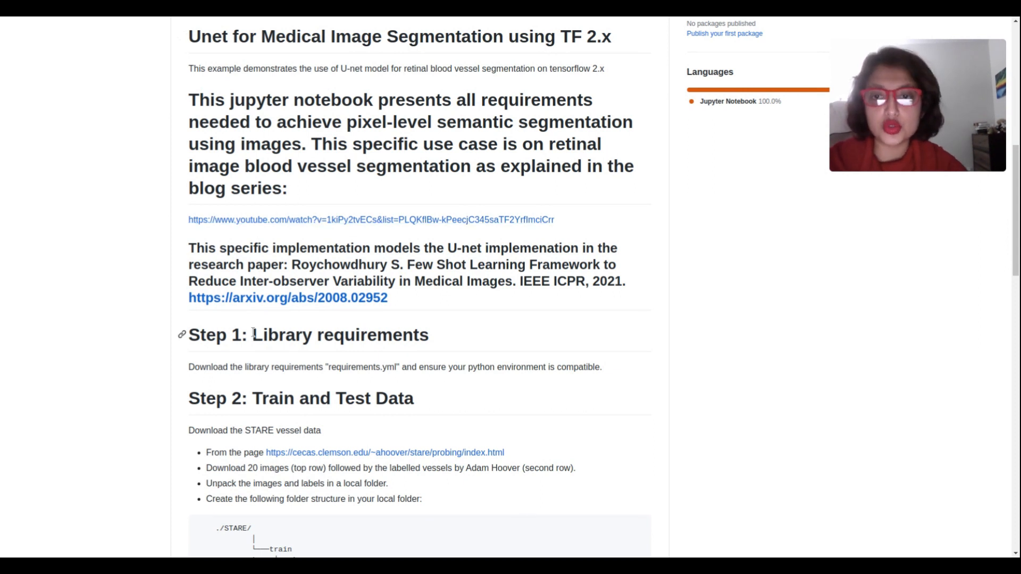
mouse_move(263, 298)
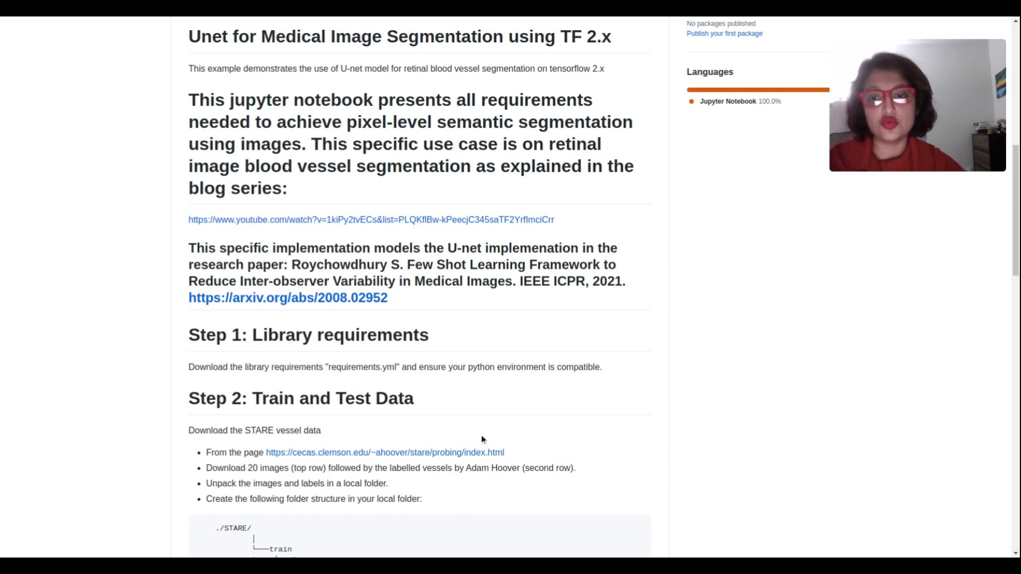
mouse_move(629, 300)
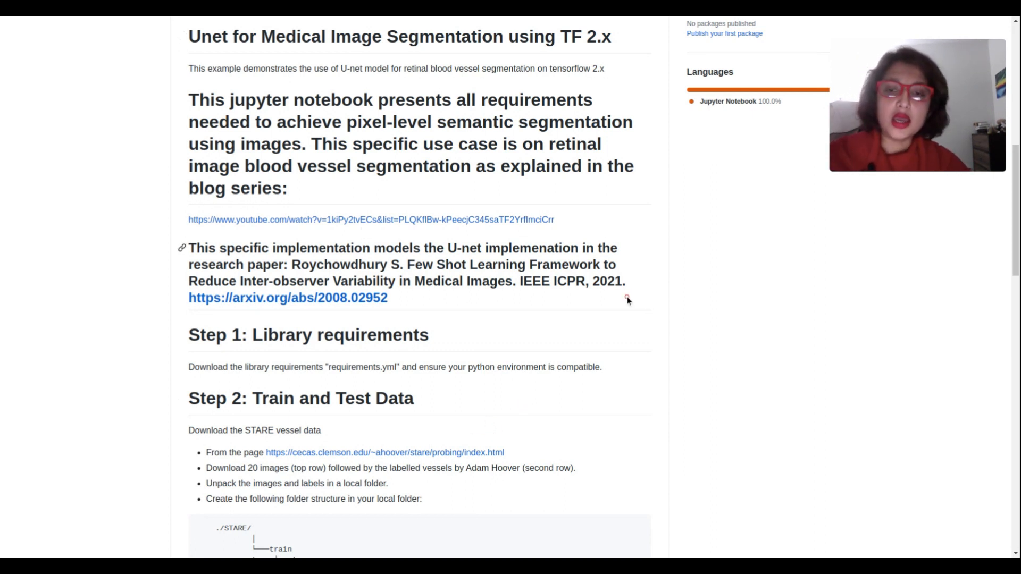
scroll("down", 3)
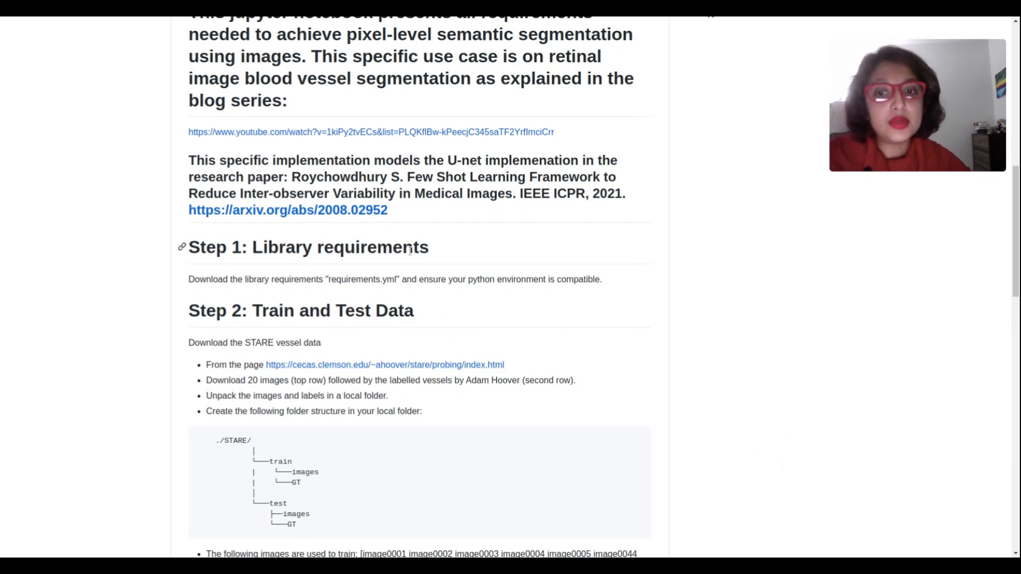
mouse_move(403, 233)
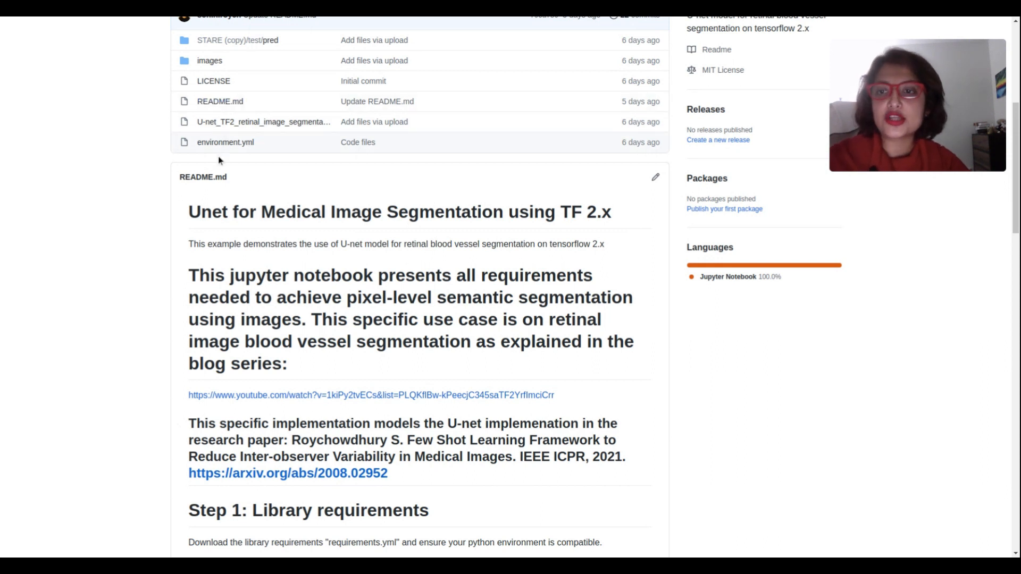
left_click(225, 142)
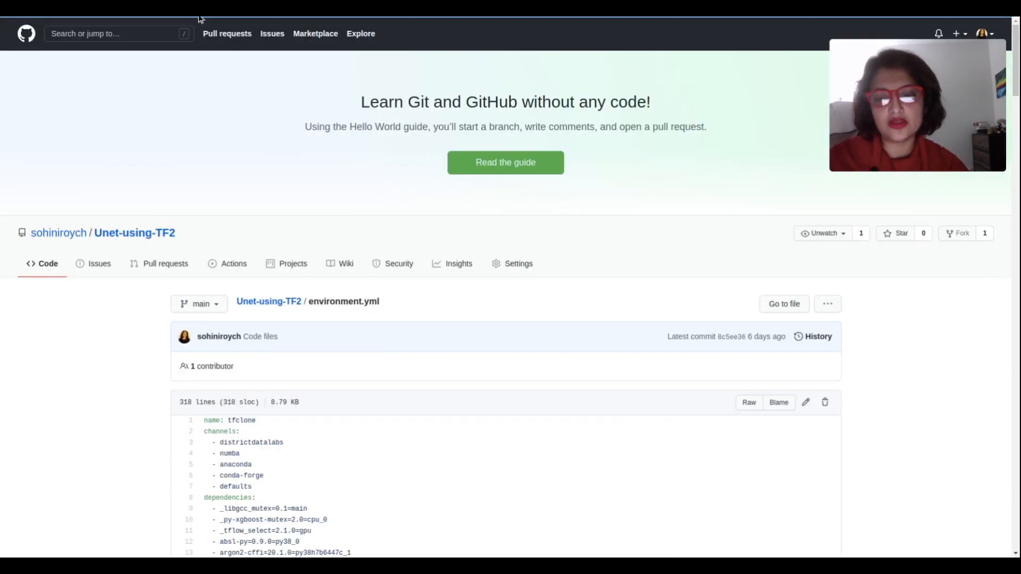
scroll("down", 3)
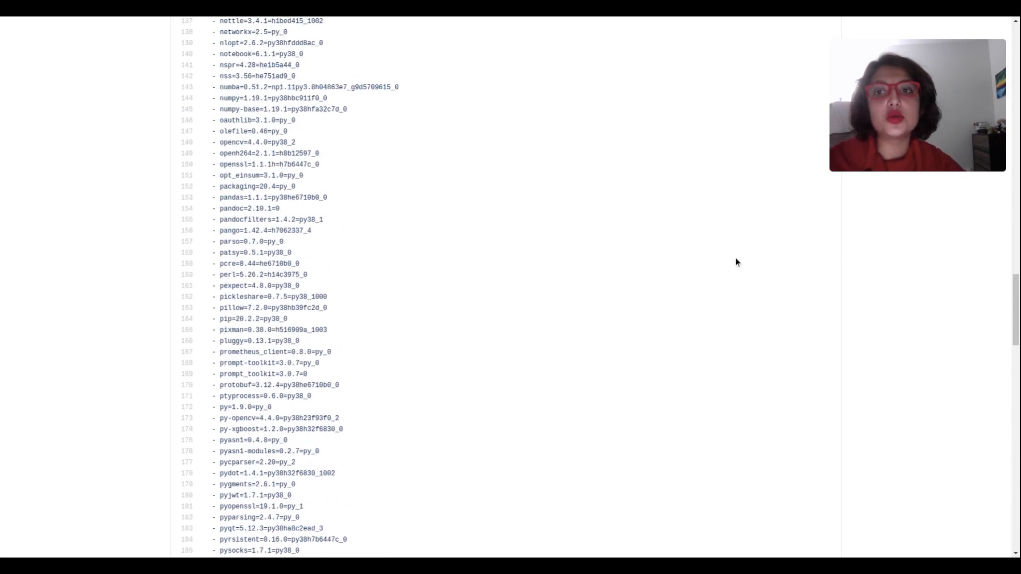
scroll("up", 3)
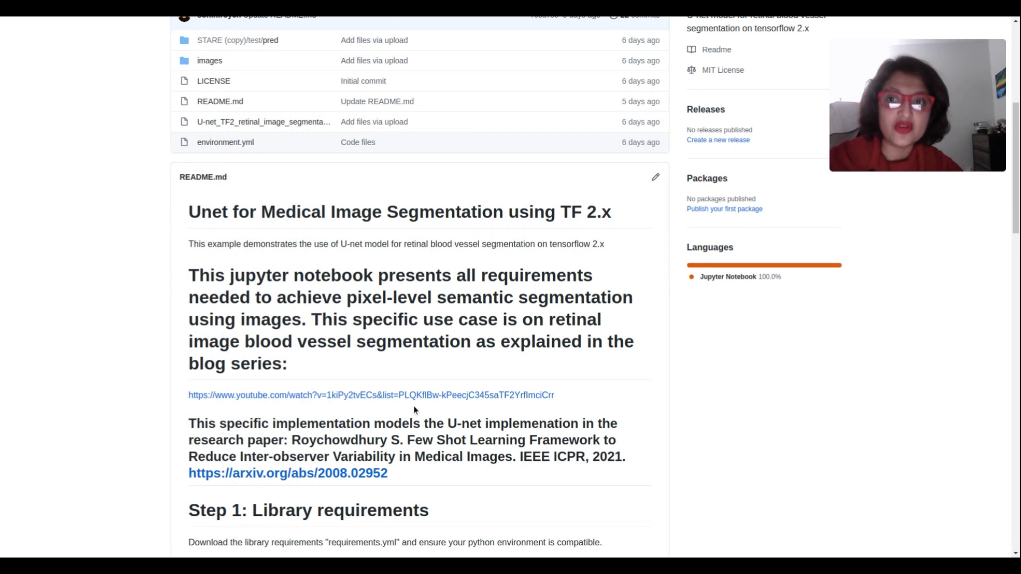
scroll("down", 3)
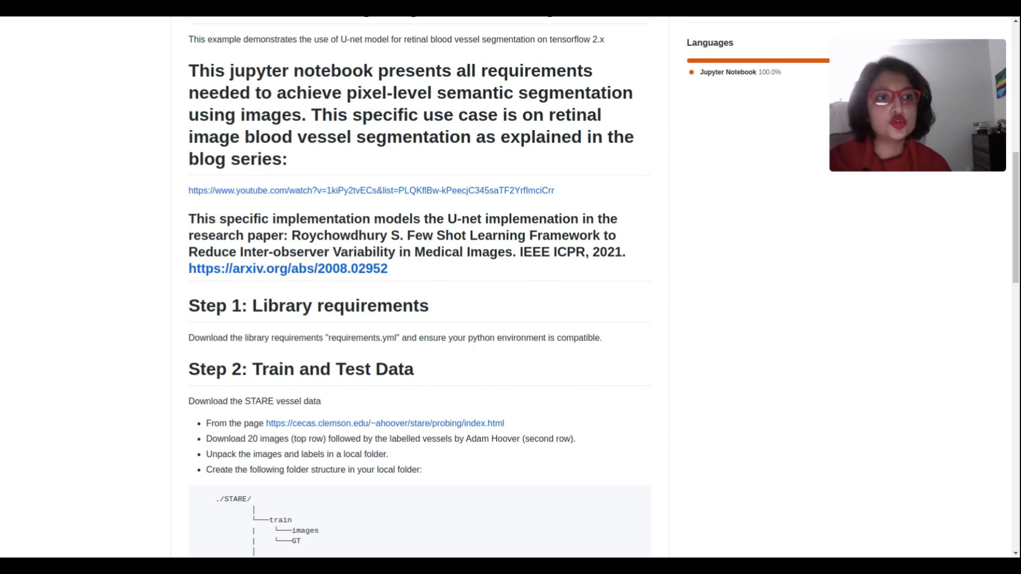
scroll("down", 3)
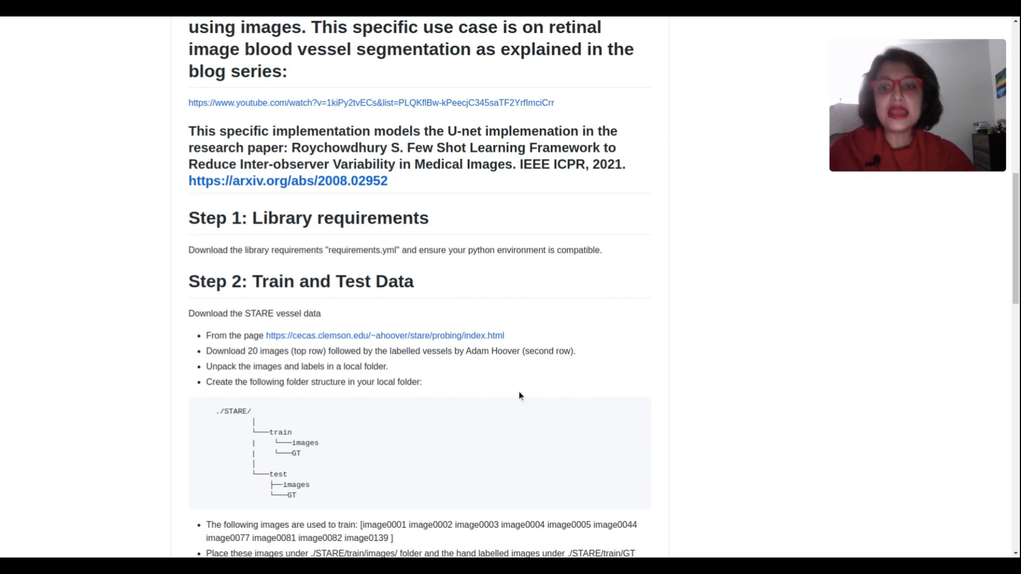
mouse_move(474, 259)
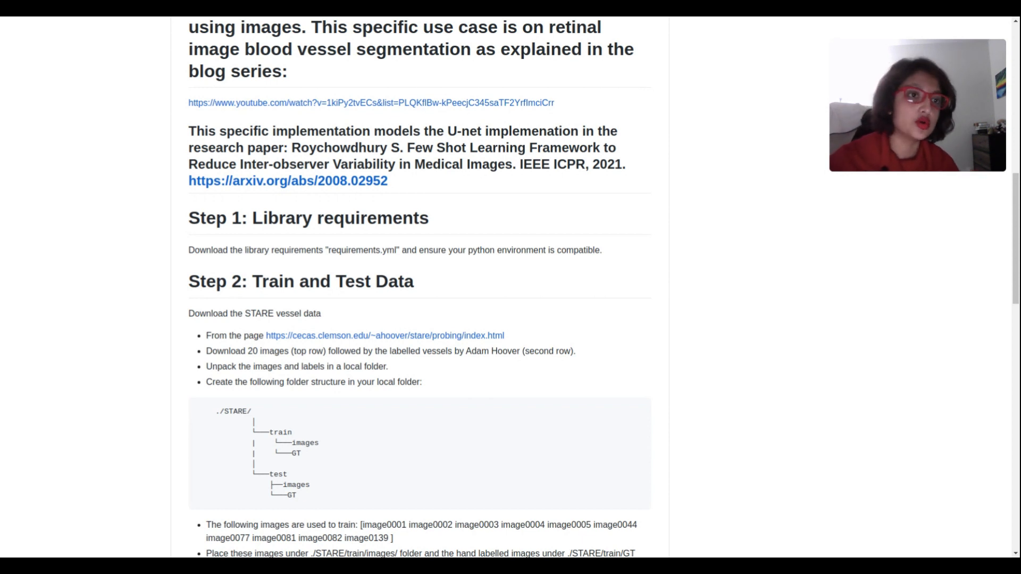
mouse_move(409, 376)
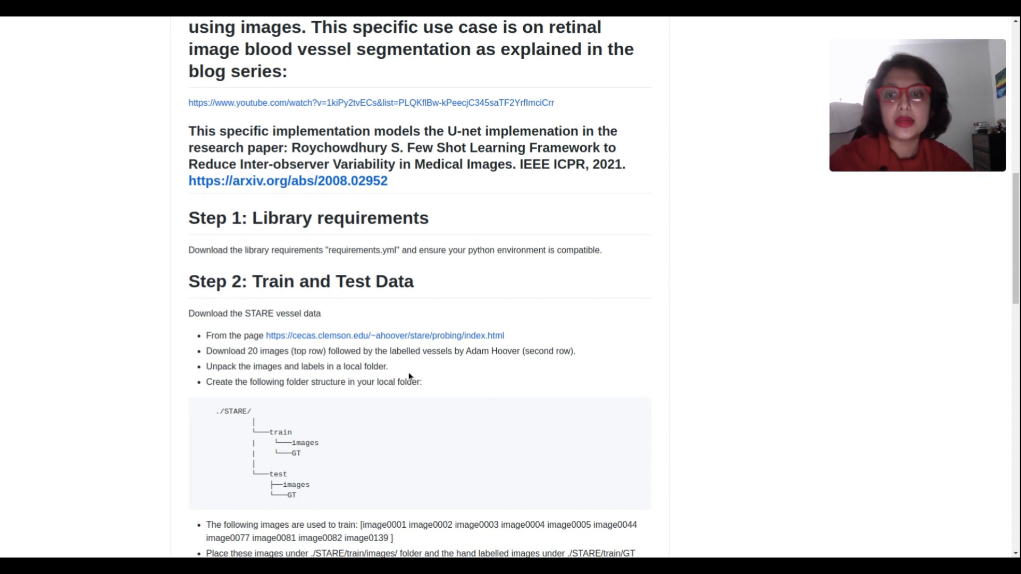
mouse_move(393, 331)
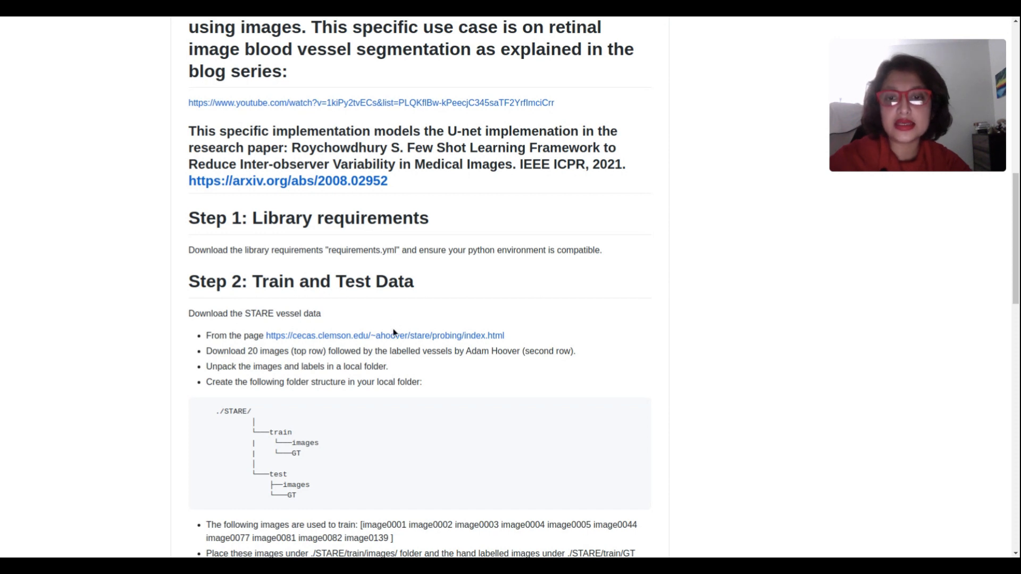
Open the STARE probing page and browse its twenty retinal images and hand-labeled vessel networks
left_click(389, 336)
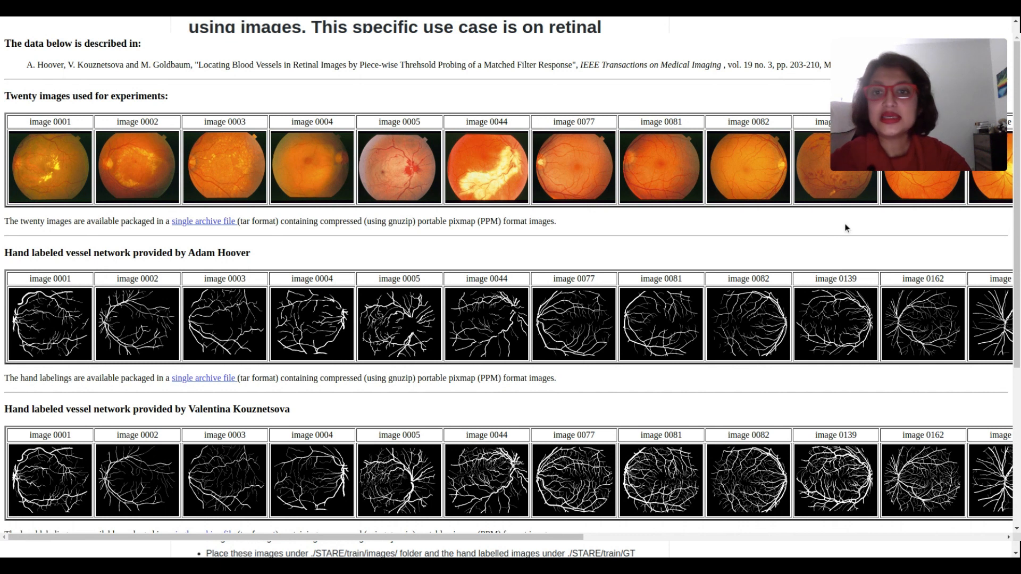
scroll("down", 3)
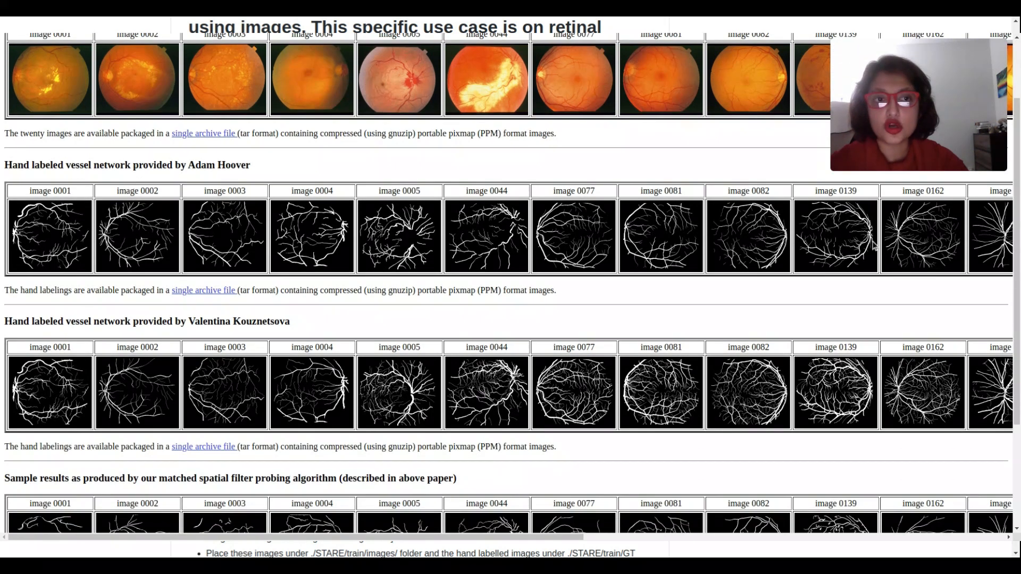
scroll("up", 3)
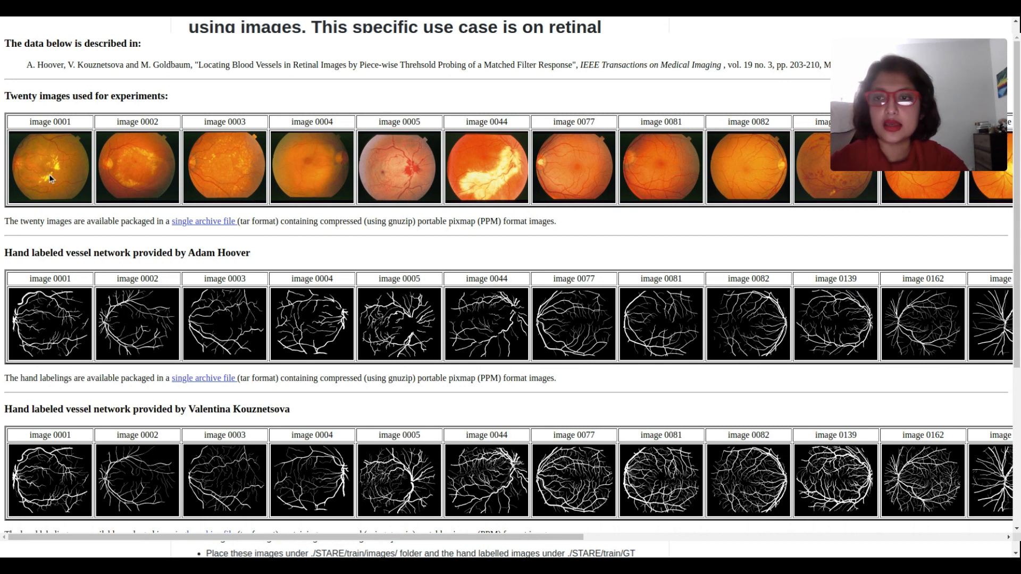
mouse_move(20, 192)
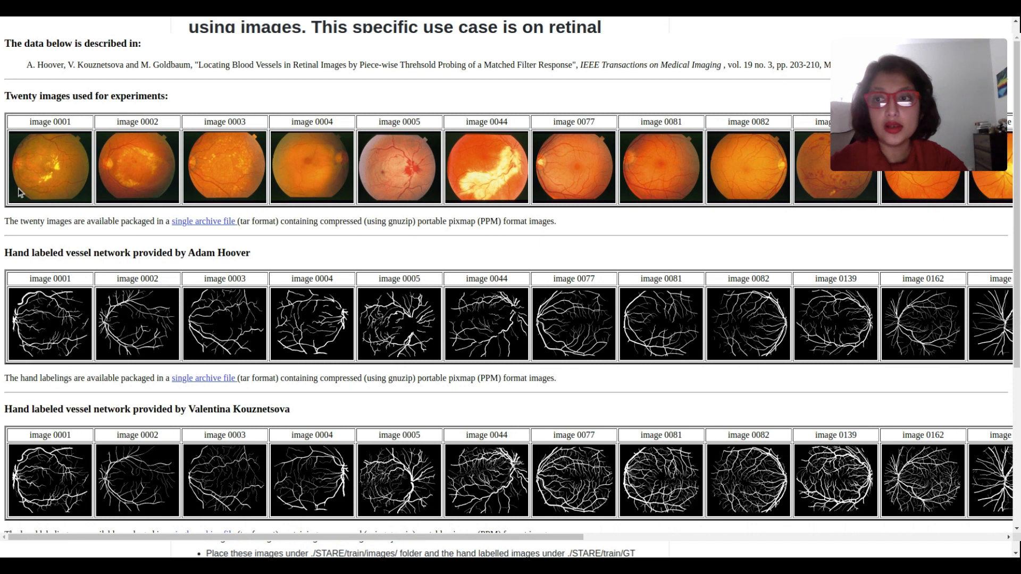
mouse_move(102, 167)
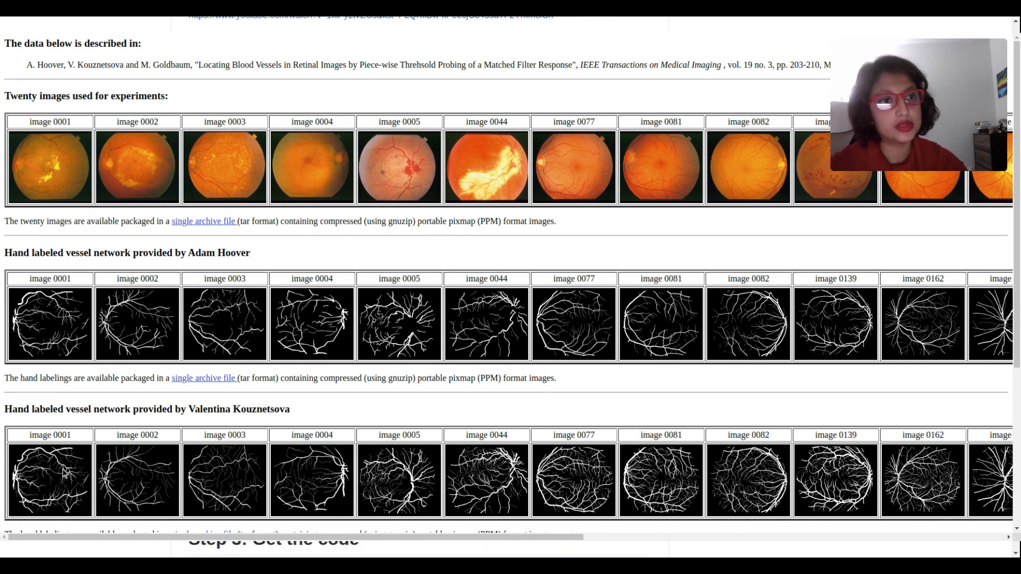
mouse_move(195, 229)
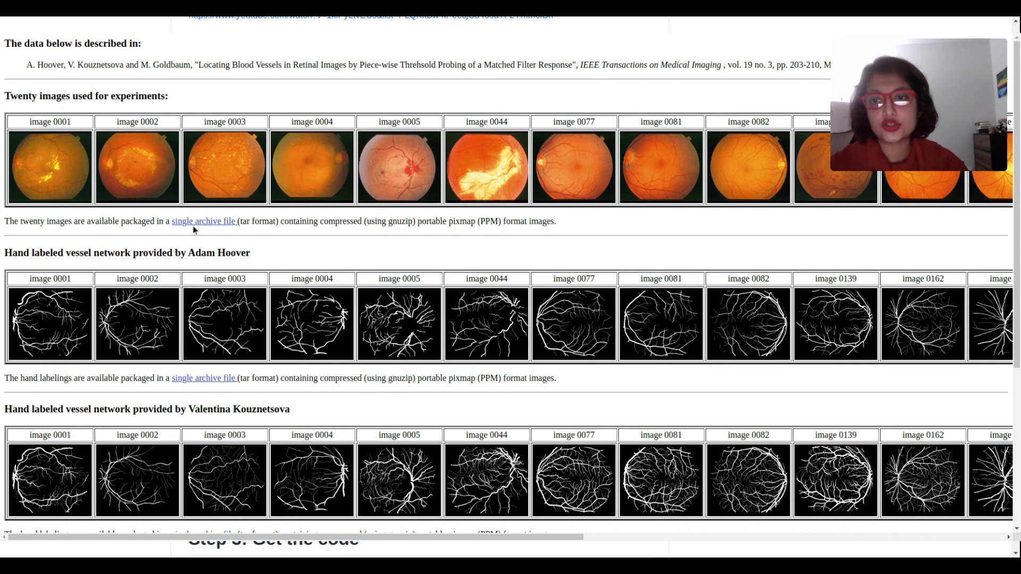
mouse_move(189, 386)
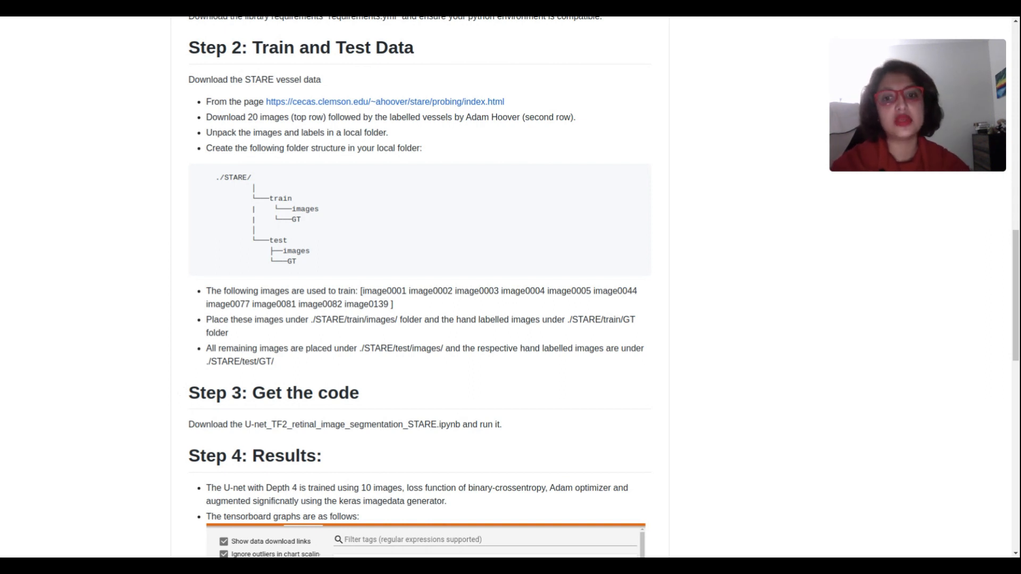
Read README Step 3 notebook download and Step 4 training results, then return to the top
scroll("down", 3)
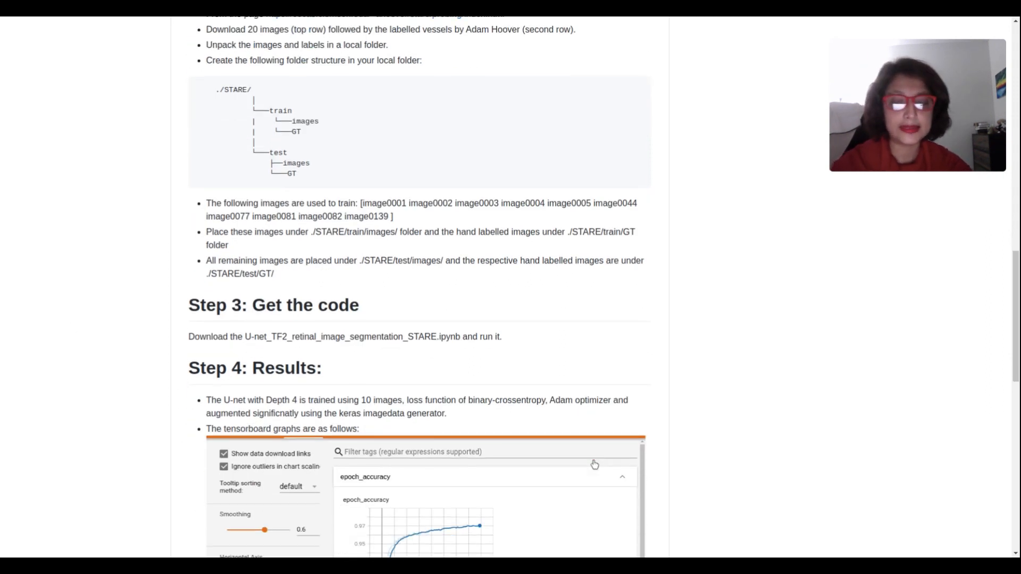
scroll("down", 3)
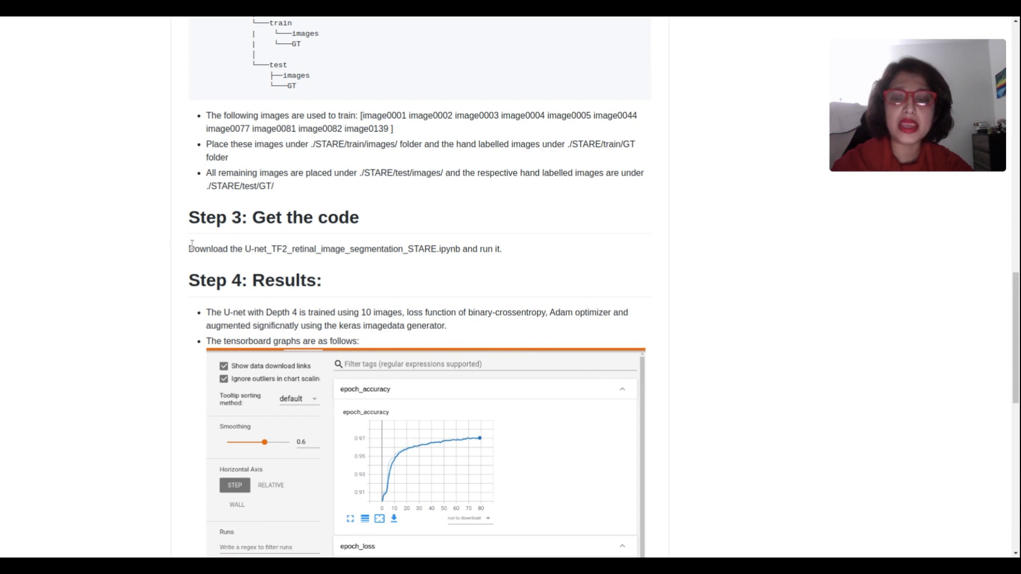
mouse_move(884, 356)
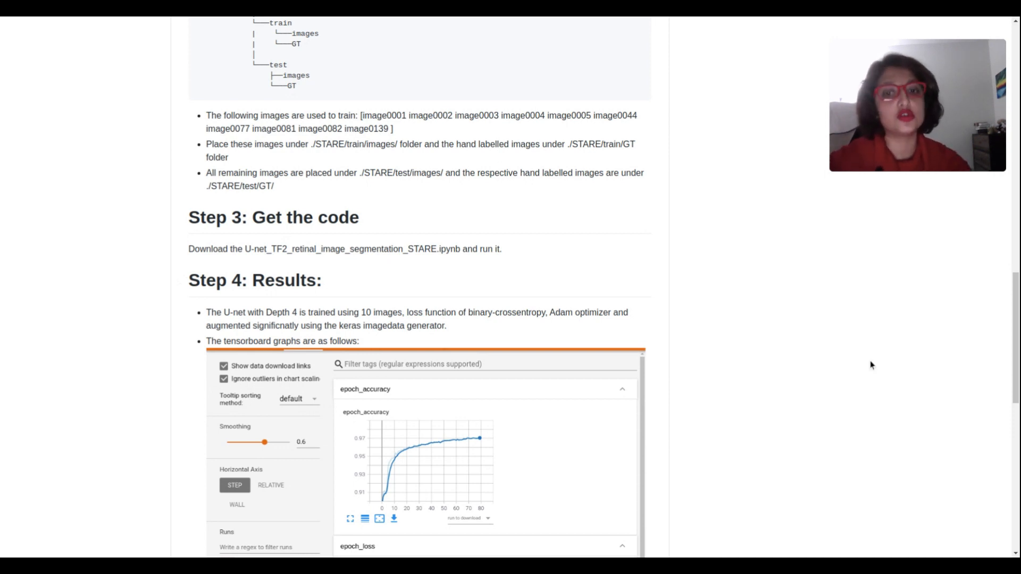
scroll("up", 3)
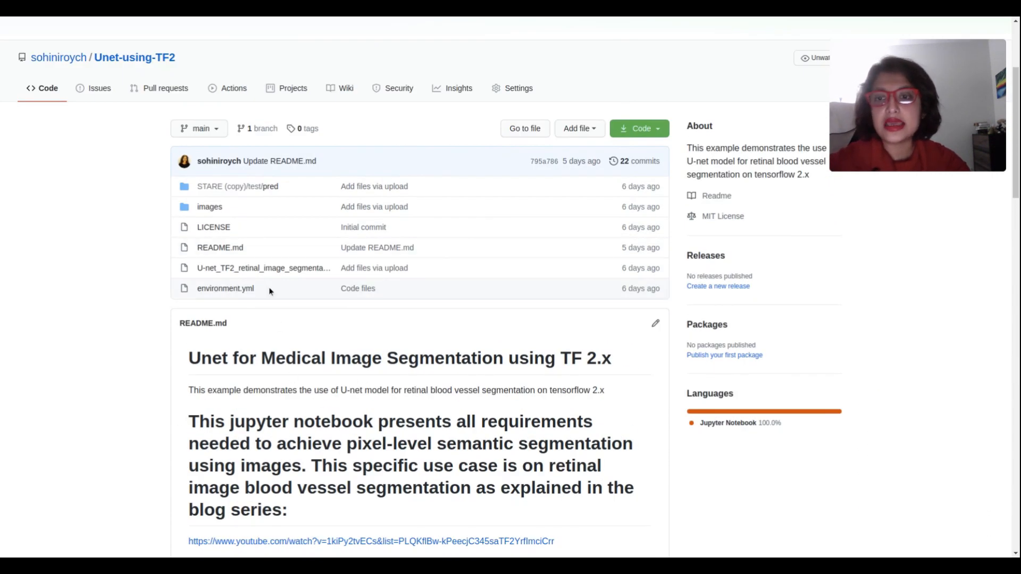
mouse_move(263, 267)
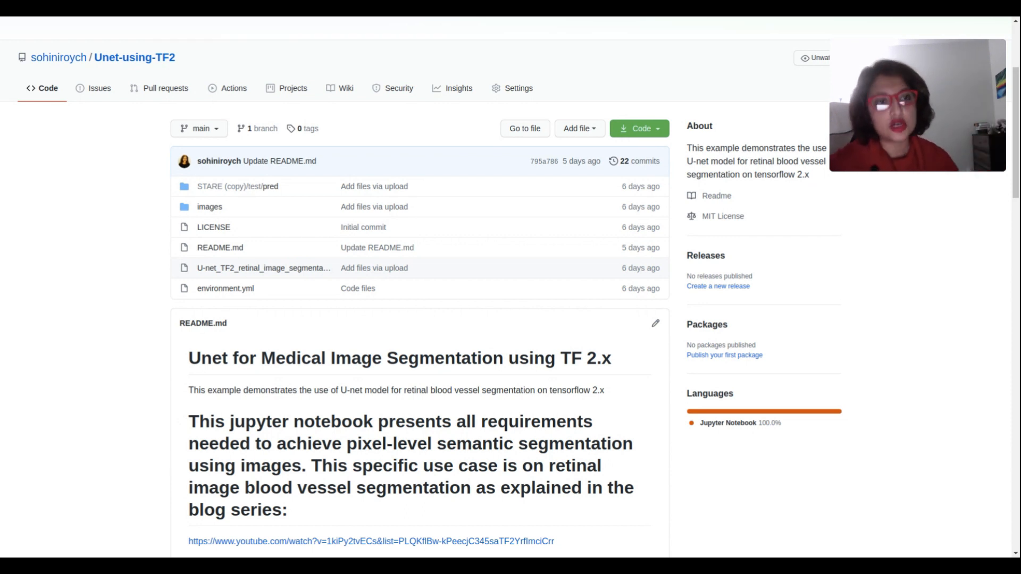
scroll("down", 3)
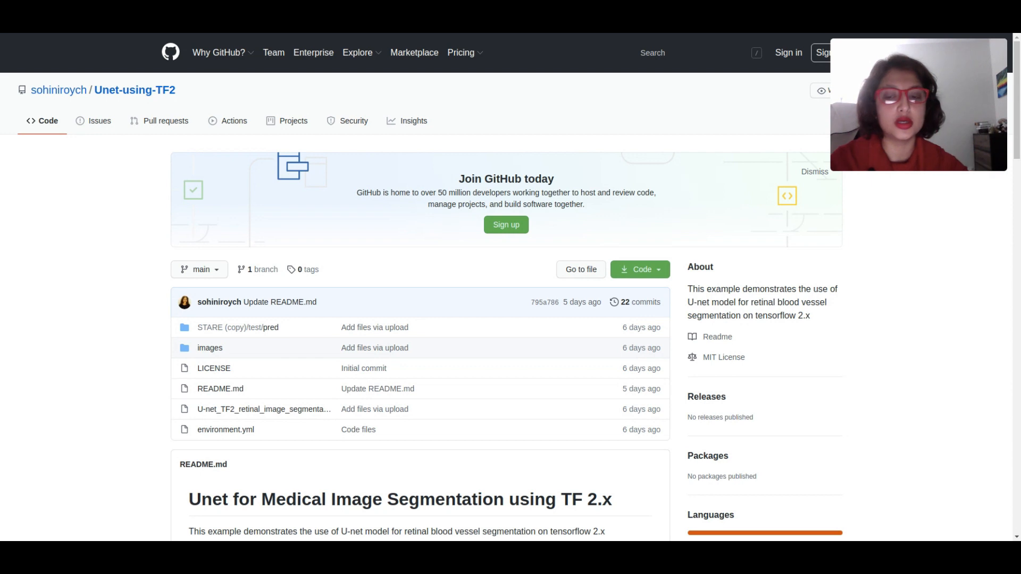
Browse the repository's commit history on the way to the STARE U-net notebook
scroll("down", 3)
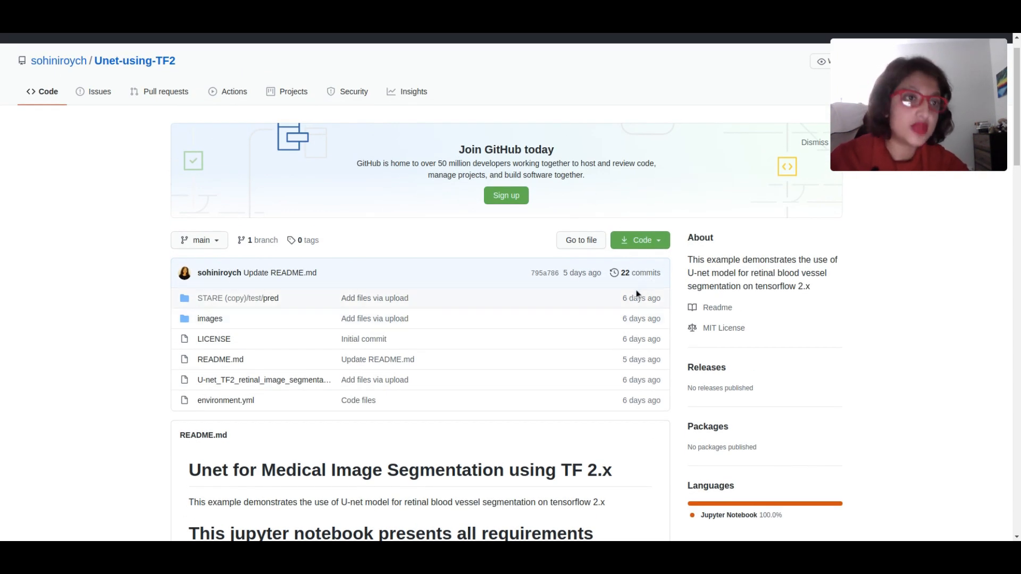
mouse_move(420, 296)
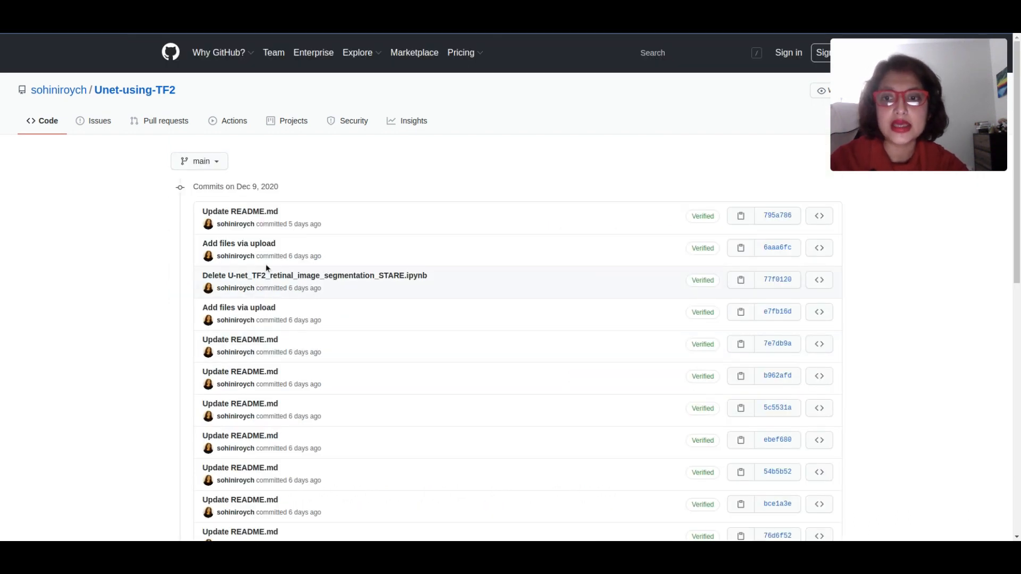
scroll("down", 3)
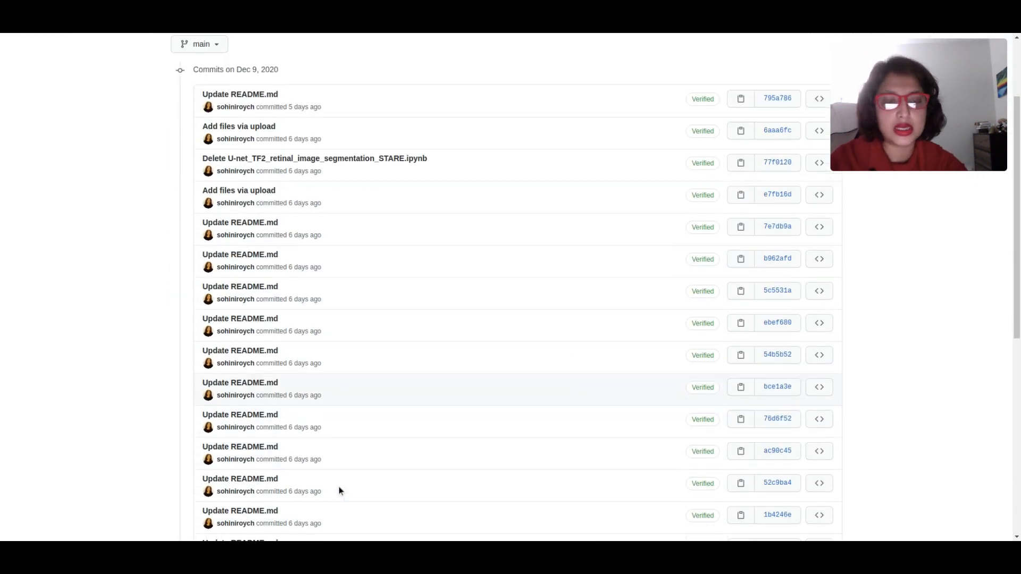
scroll("down", 3)
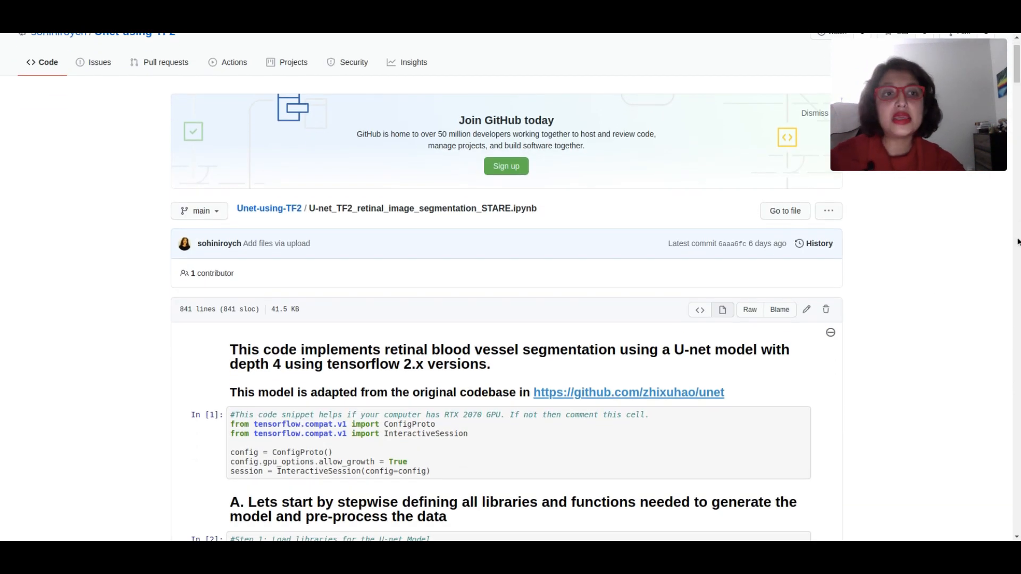
mouse_move(990, 256)
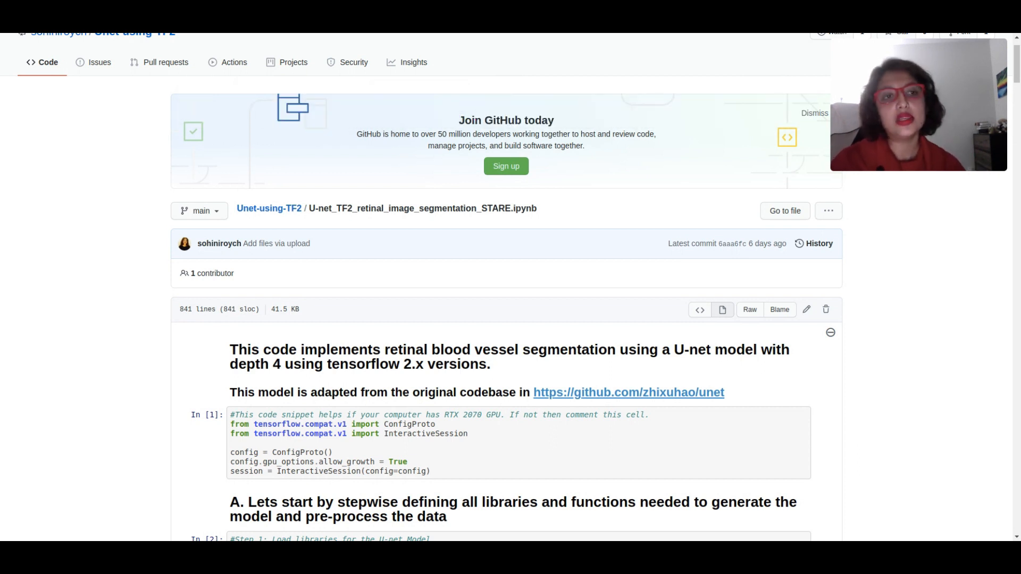
mouse_move(944, 313)
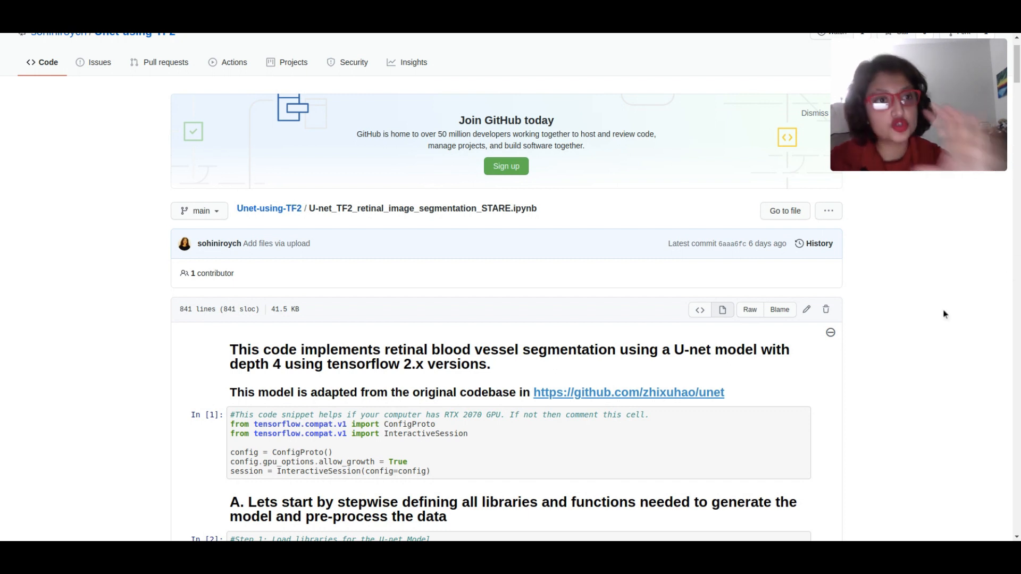
Read the notebook's GPU setup and imports (In [1]–[3]) into the U-net definition
scroll("down", 3)
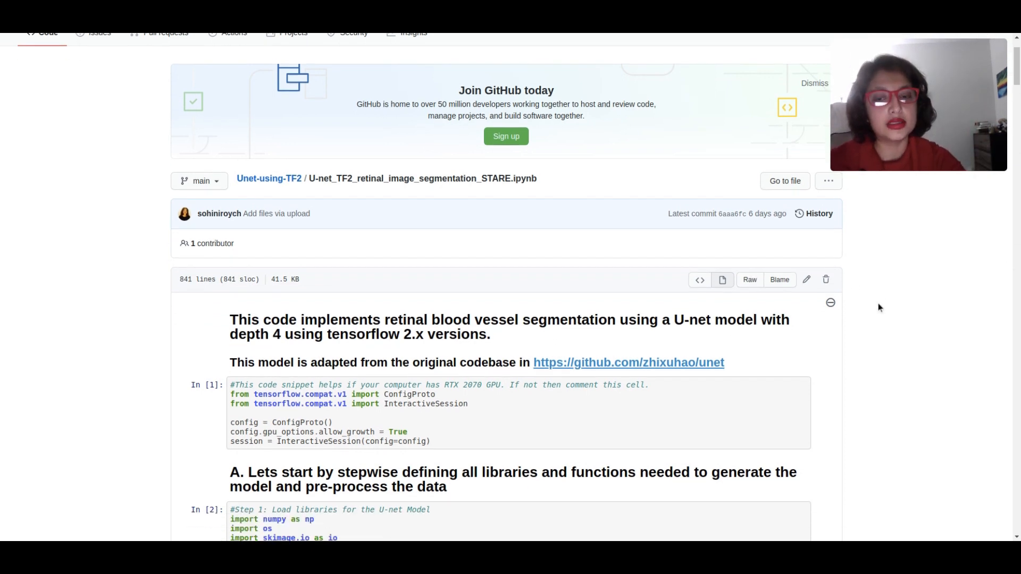
scroll("down", 3)
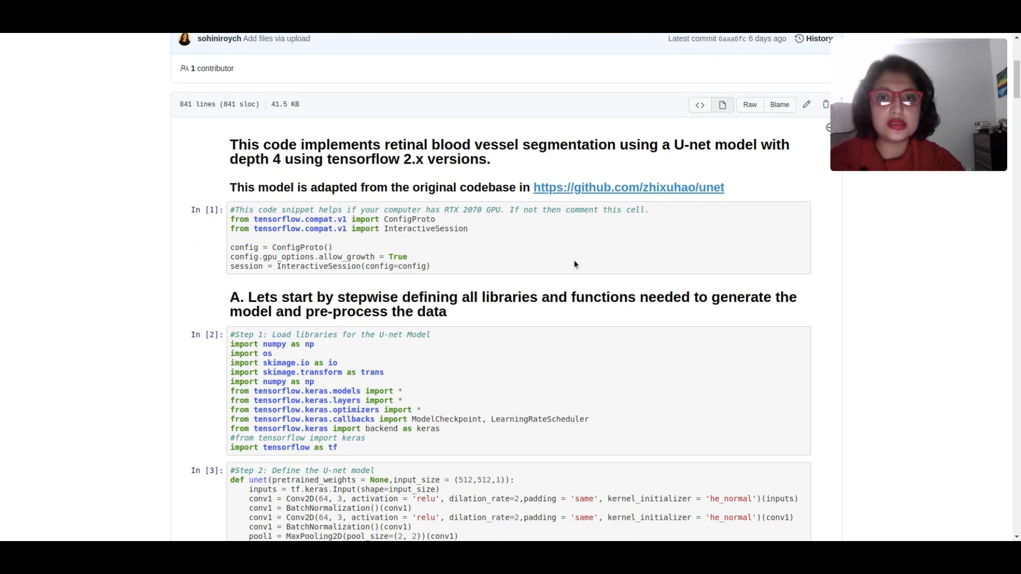
mouse_move(681, 224)
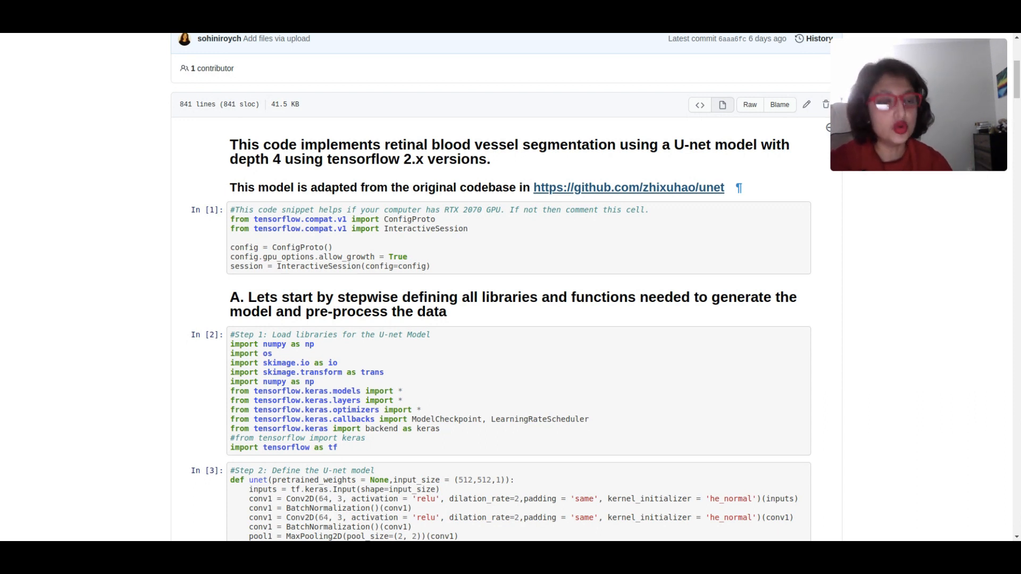
scroll("down", 3)
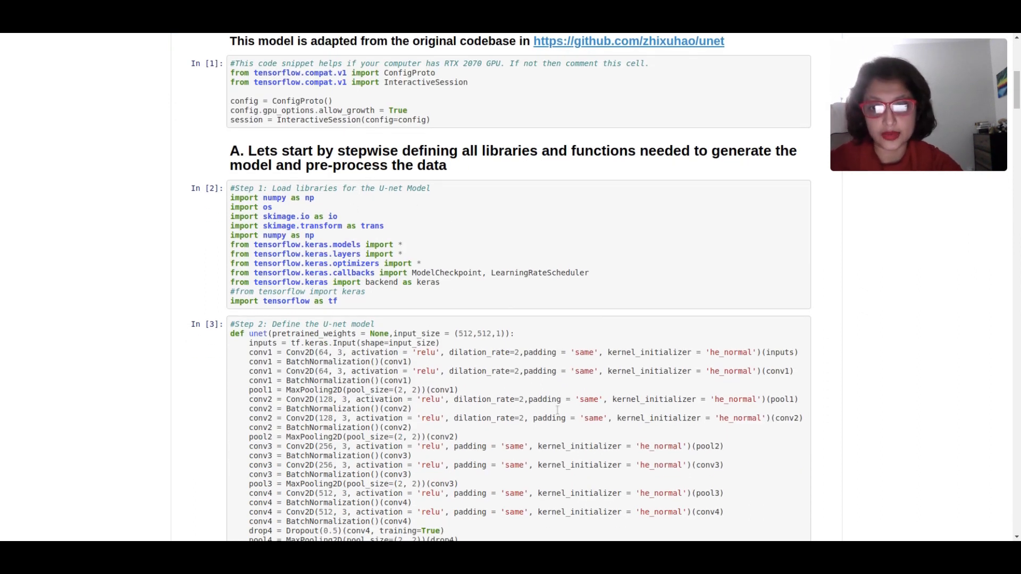
scroll("down", 3)
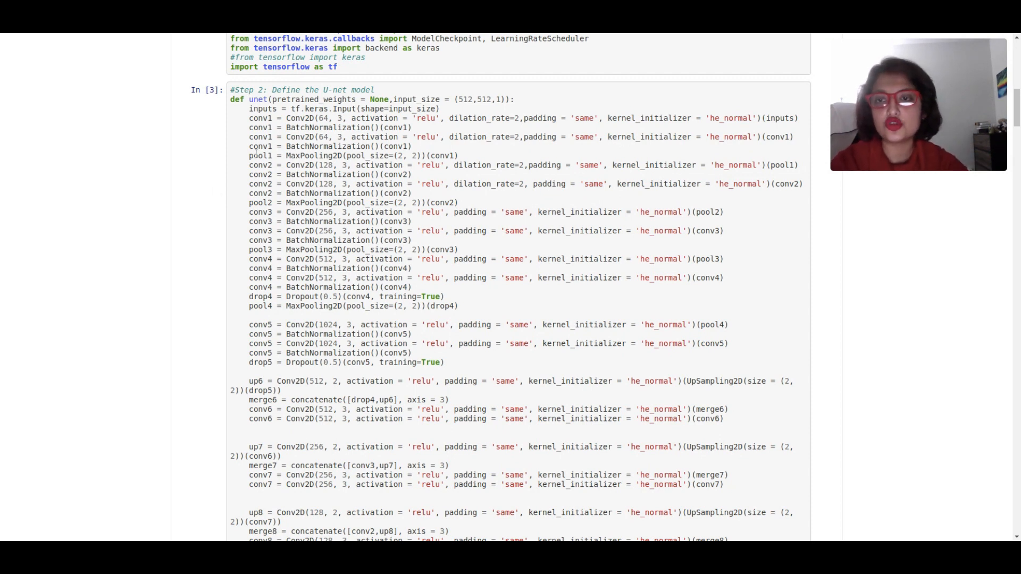
Highlight the conv1 BatchNormalization line, then read on to model compile and pre-processing functions
double_click(329, 146)
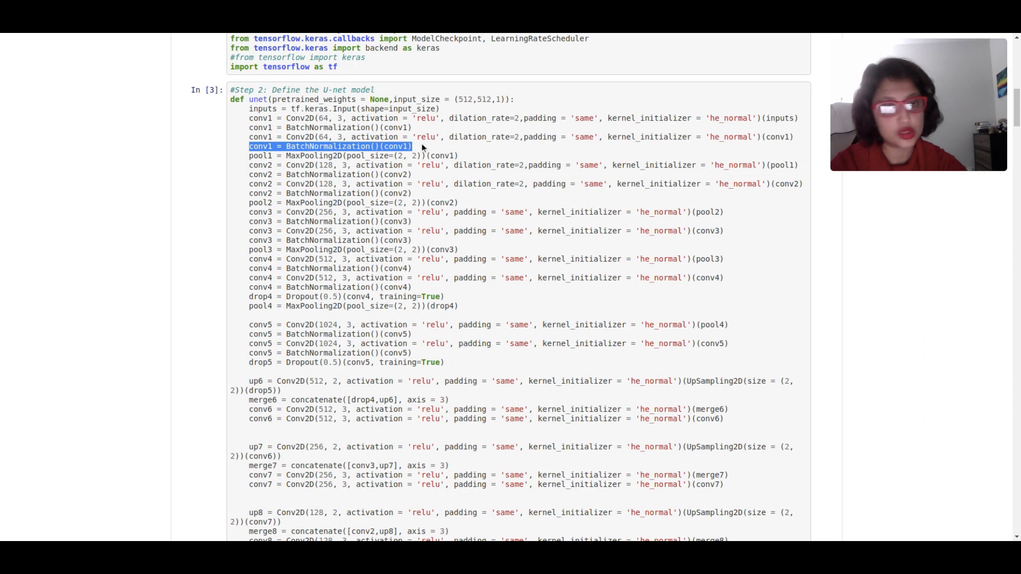
mouse_move(441, 160)
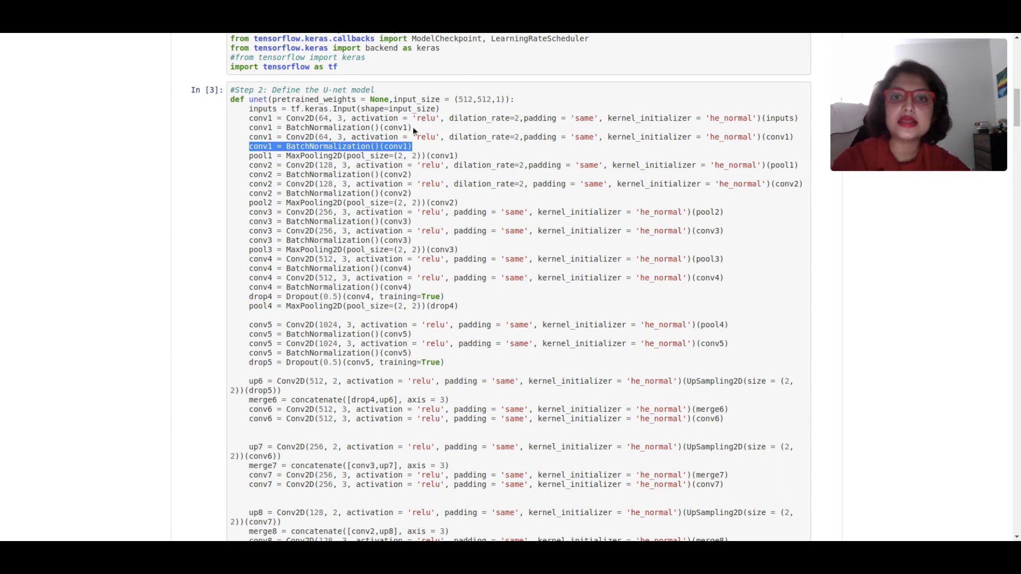
mouse_move(491, 243)
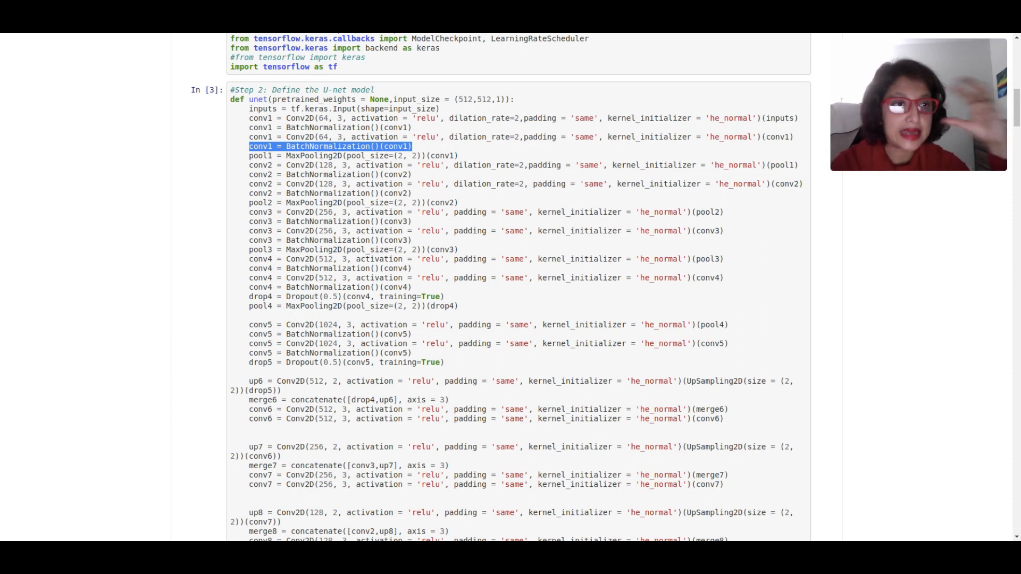
scroll("down", 3)
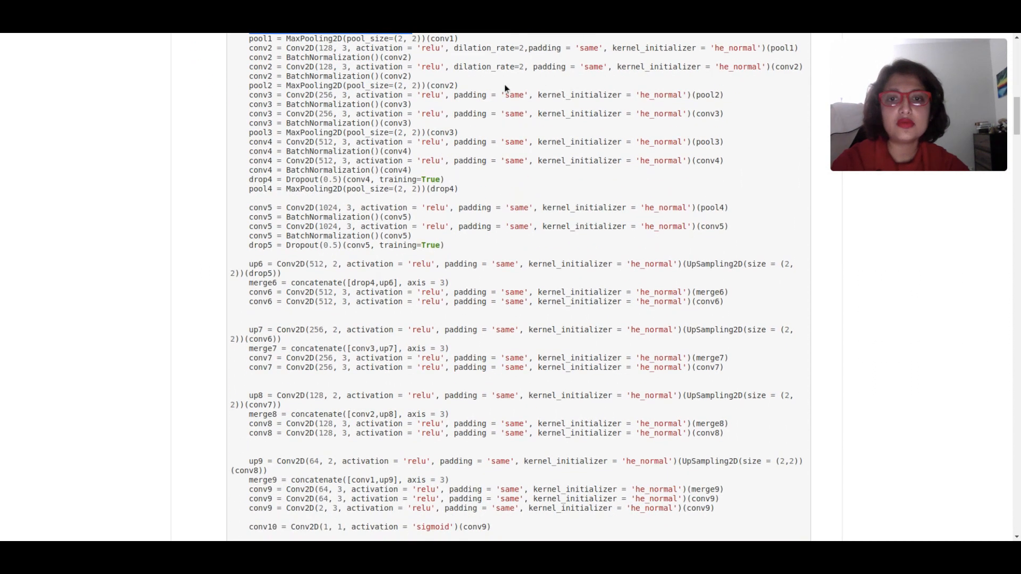
scroll("down", 3)
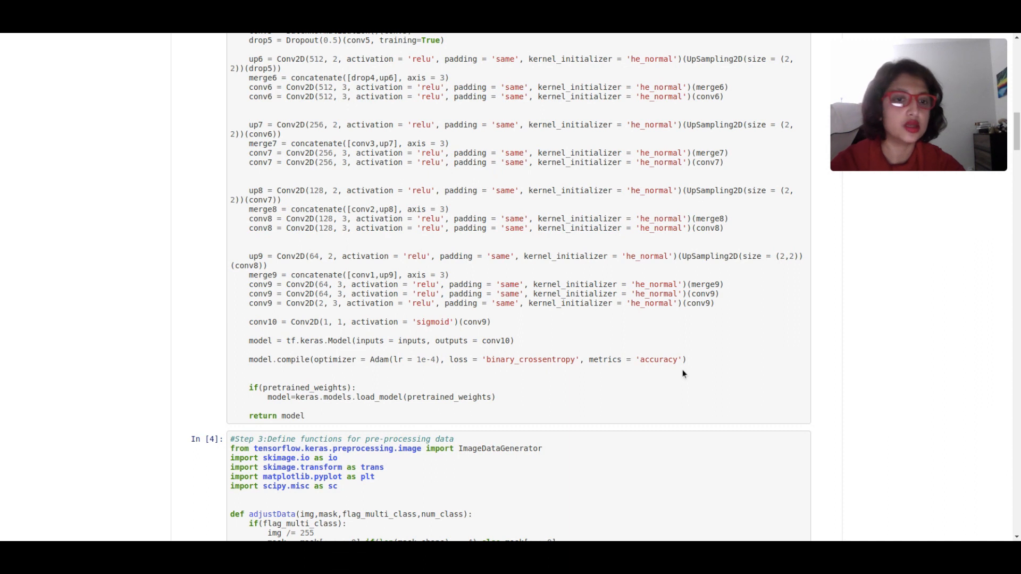
mouse_move(641, 395)
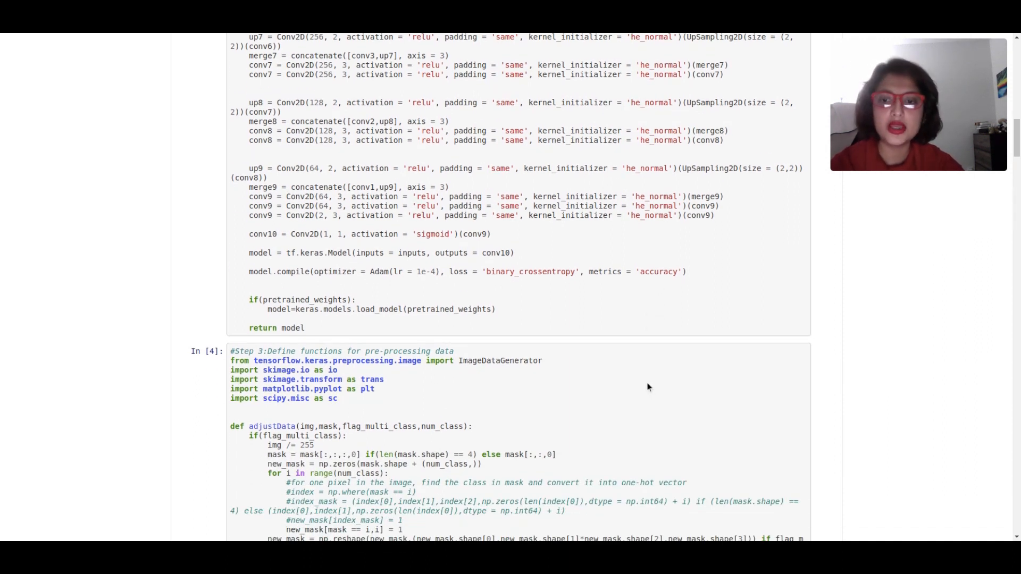
scroll("down", 3)
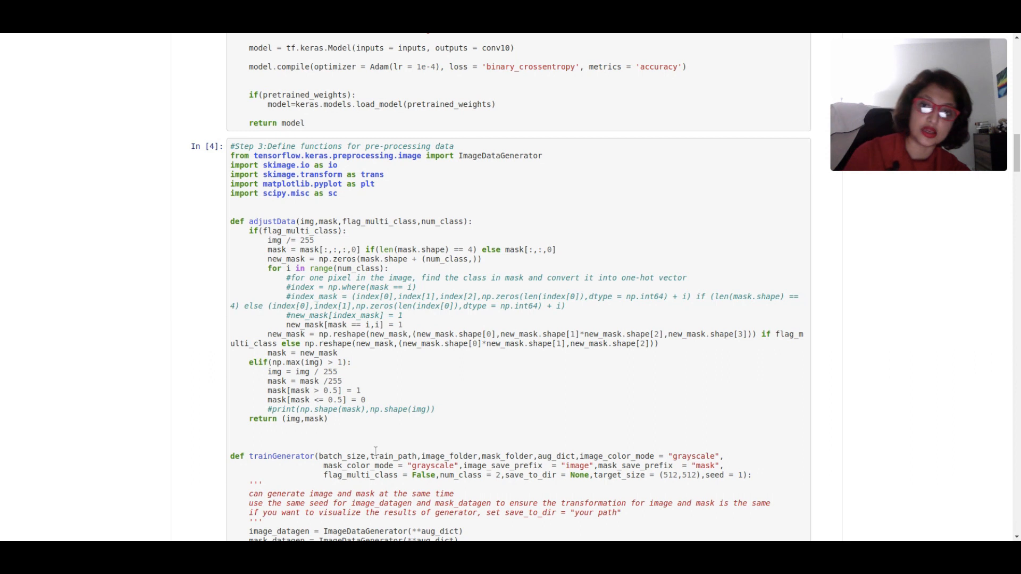
Read past the Step 4 save and Step 5 evaluation-metric cells to part B's model summary
scroll("down", 3)
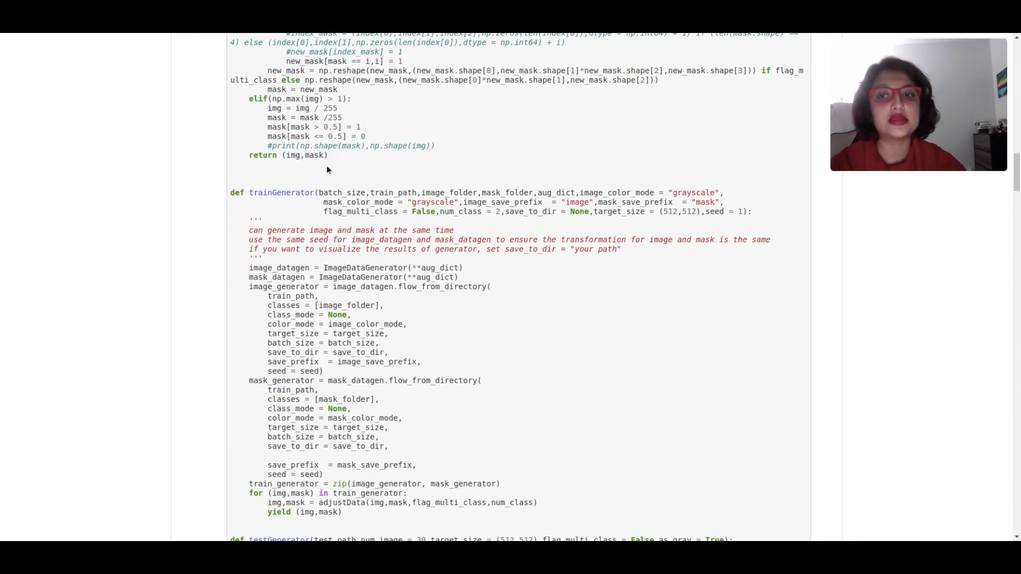
scroll("down", 3)
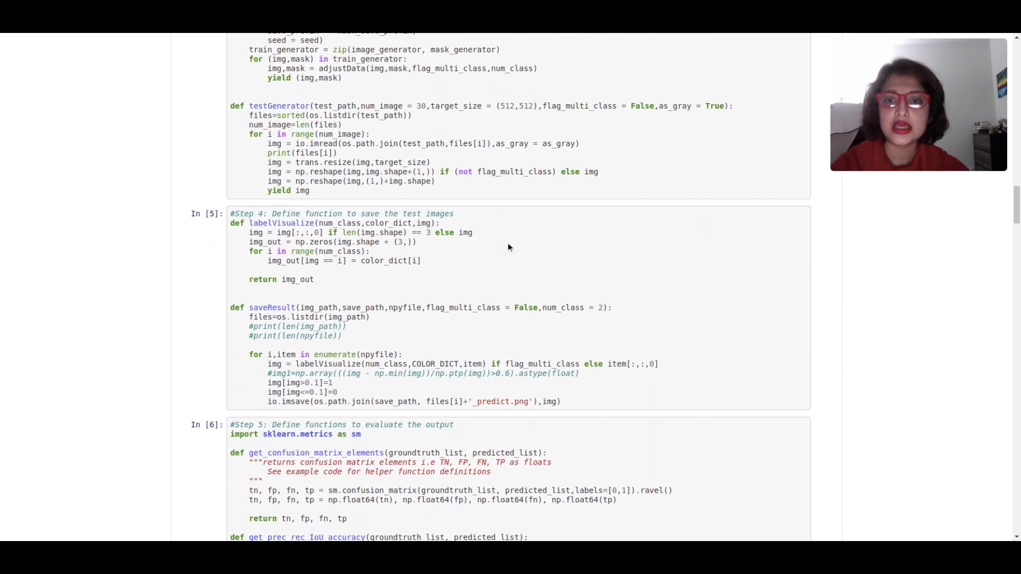
scroll("up", 3)
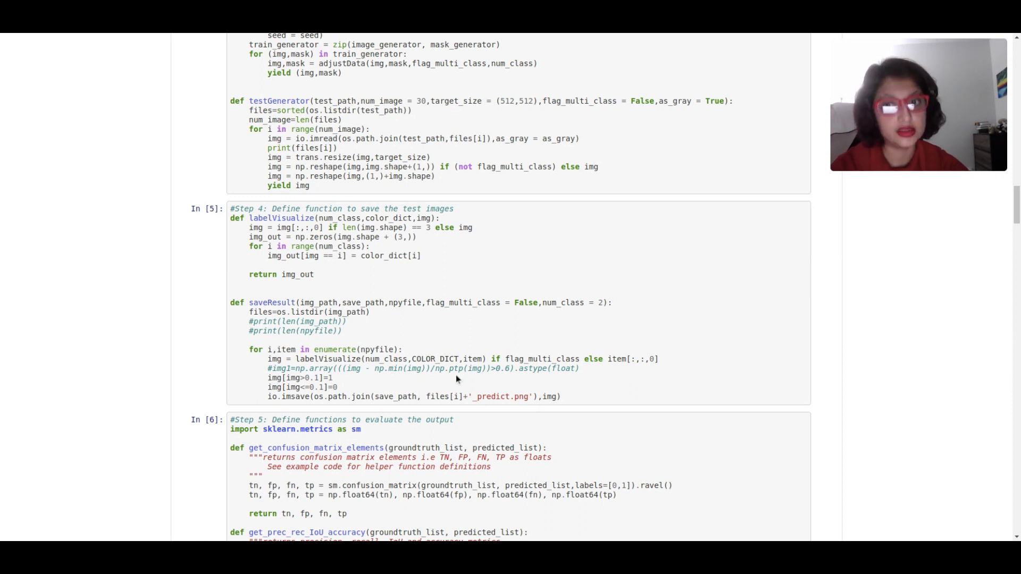
scroll("down", 3)
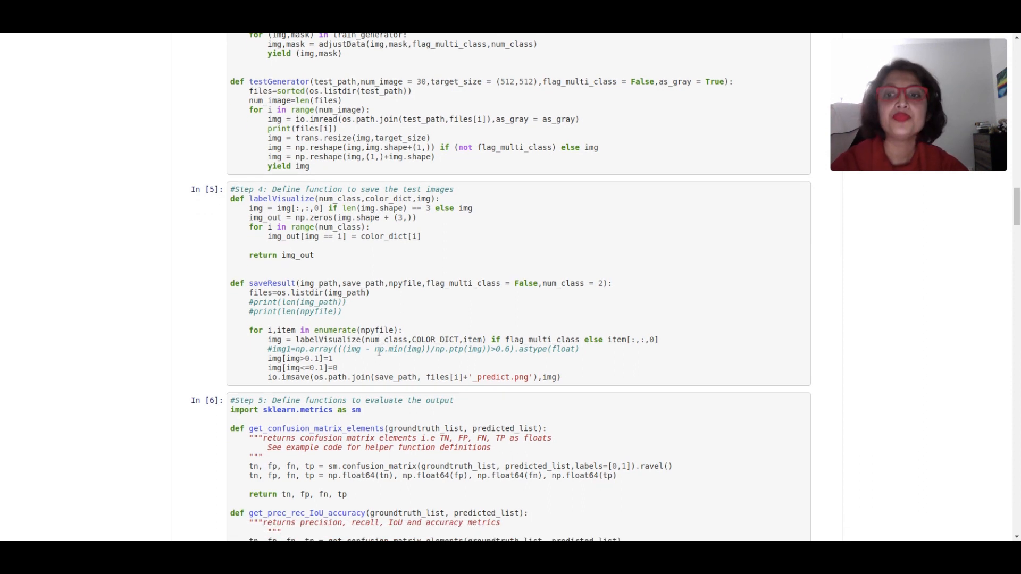
scroll("down", 3)
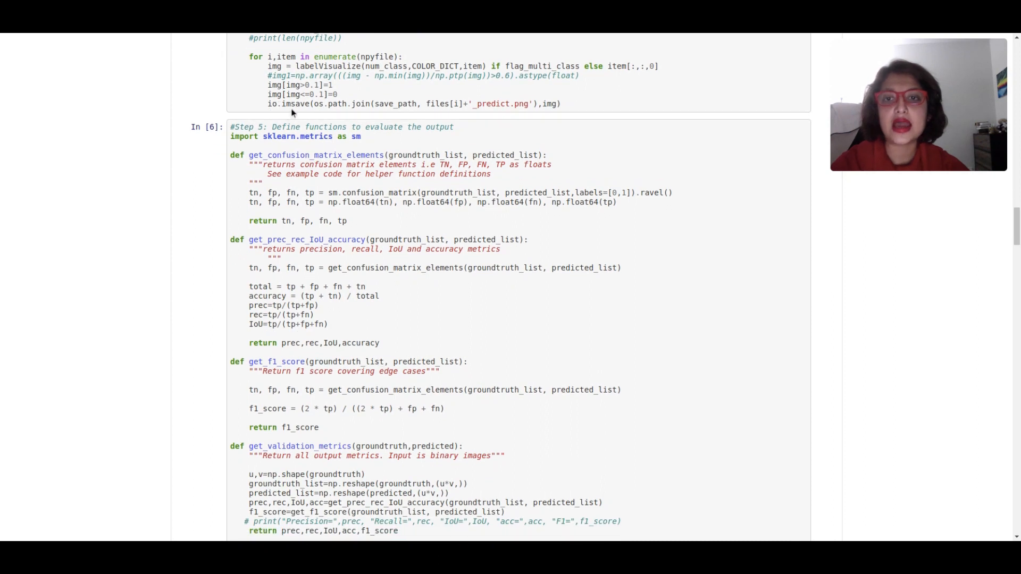
mouse_move(415, 140)
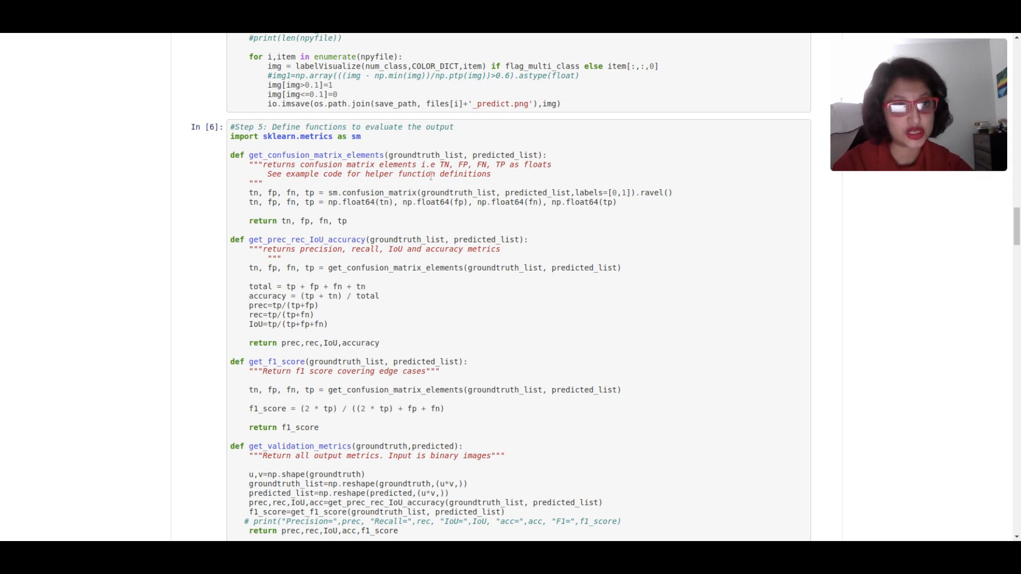
scroll("down", 3)
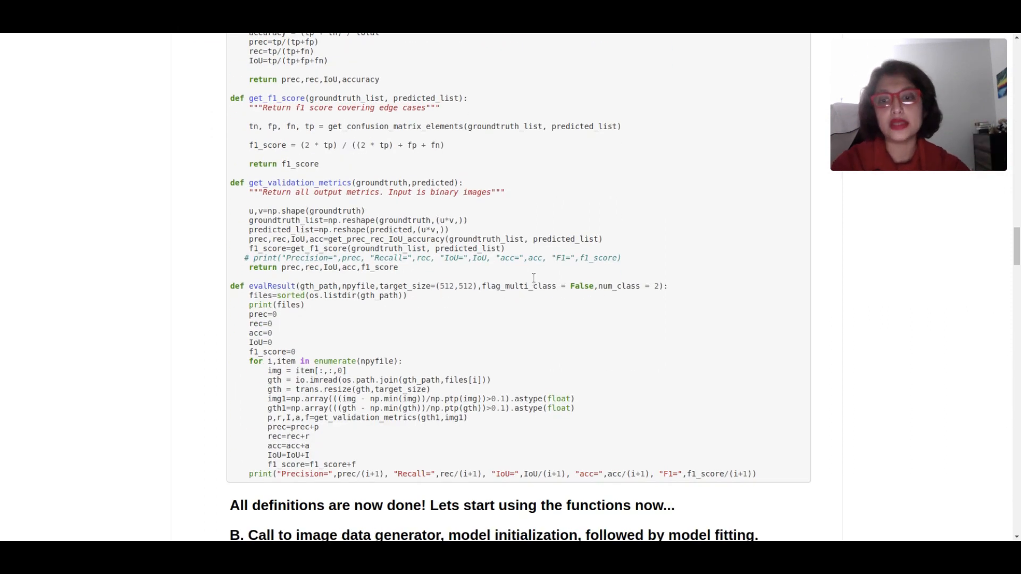
scroll("down", 3)
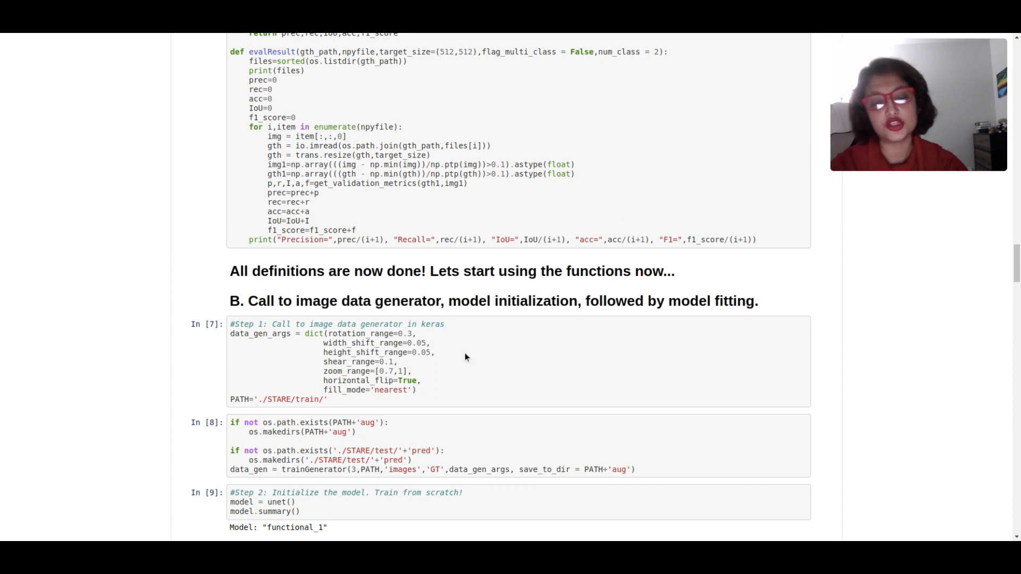
mouse_move(363, 287)
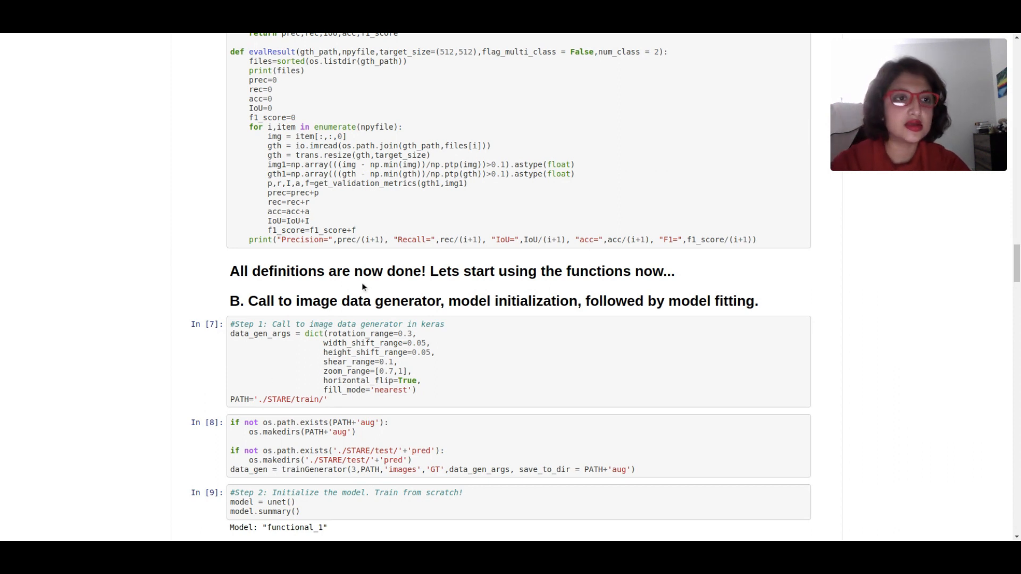
scroll("down", 3)
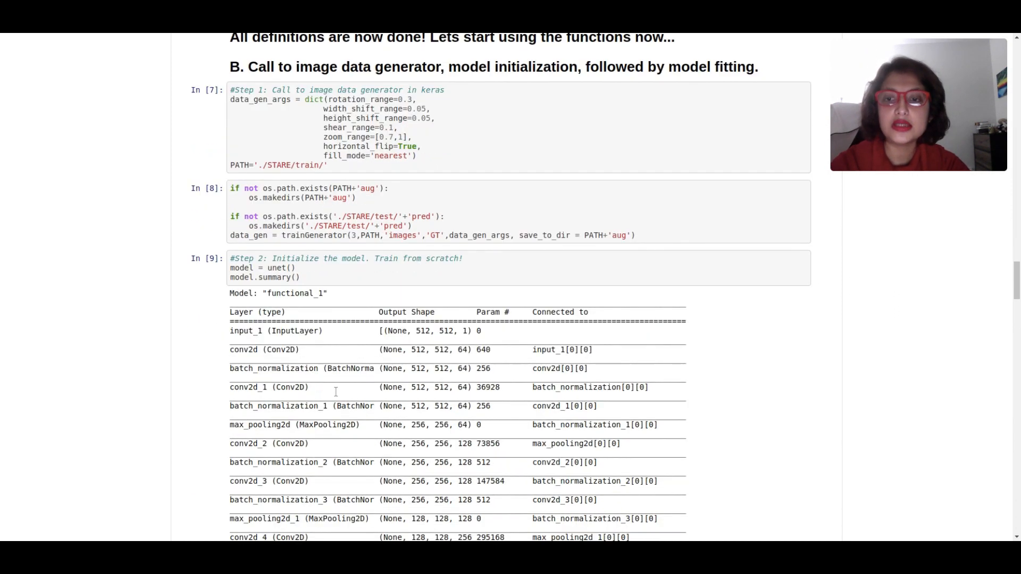
mouse_move(332, 283)
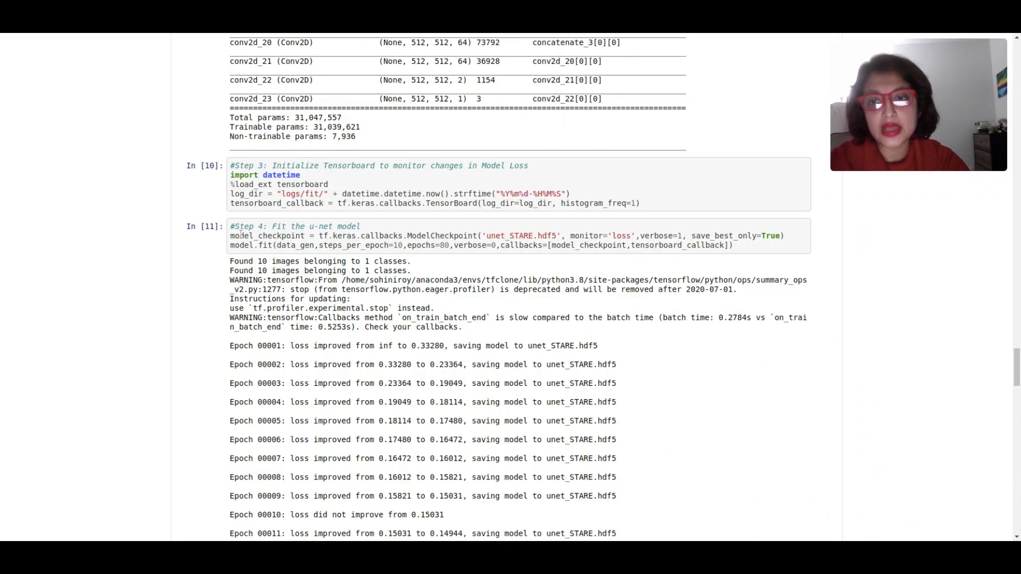
Highlight the ModelCheckpoint line that saves the best model as unet_STARE.hdf5
left_click_drag(230, 236, 554, 236)
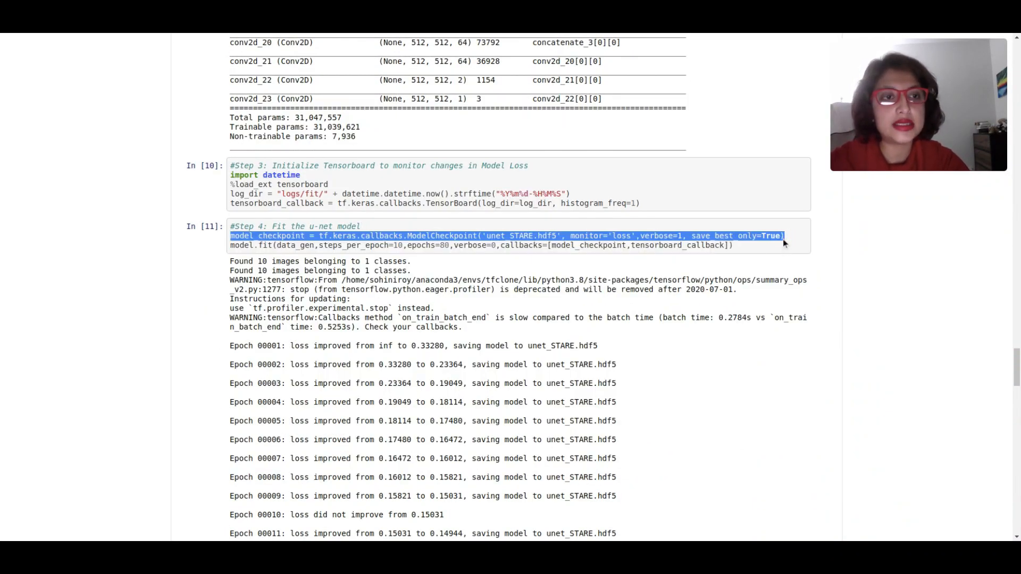
mouse_move(793, 245)
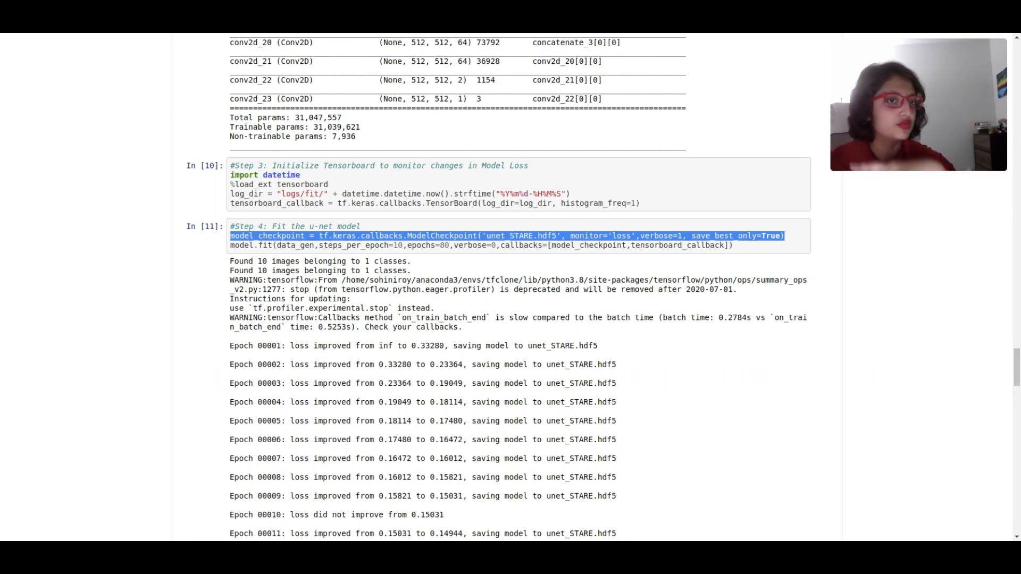
Scroll to the notebook's evalResult output showing Precision 0.7557 and F1 0.7979
scroll("down", 3)
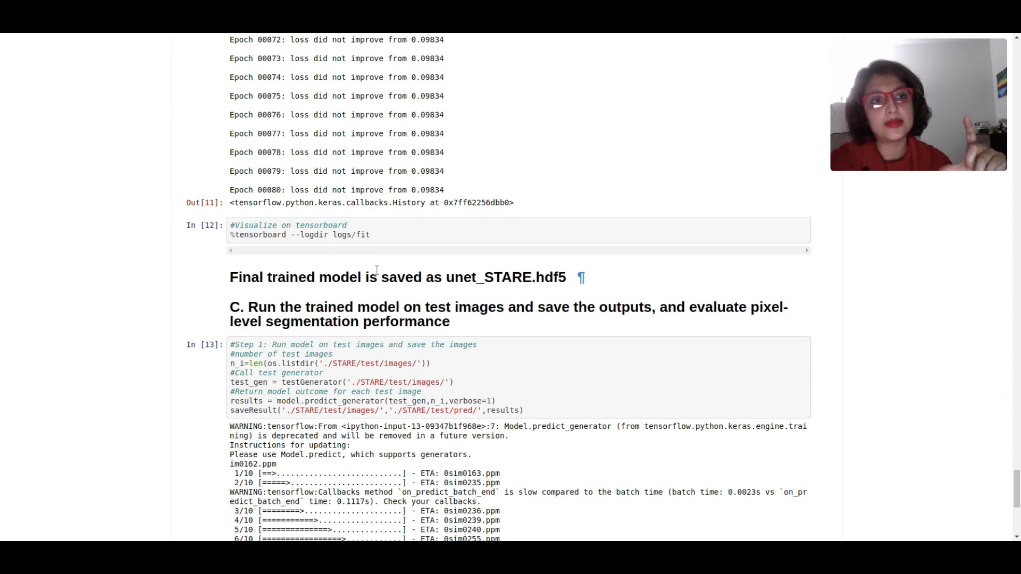
mouse_move(426, 247)
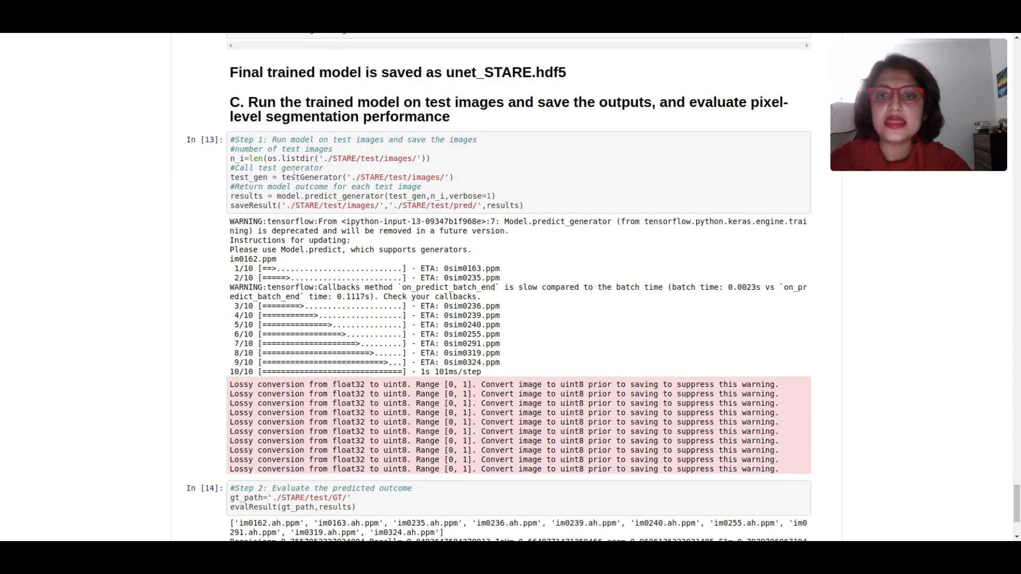
scroll("down", 3)
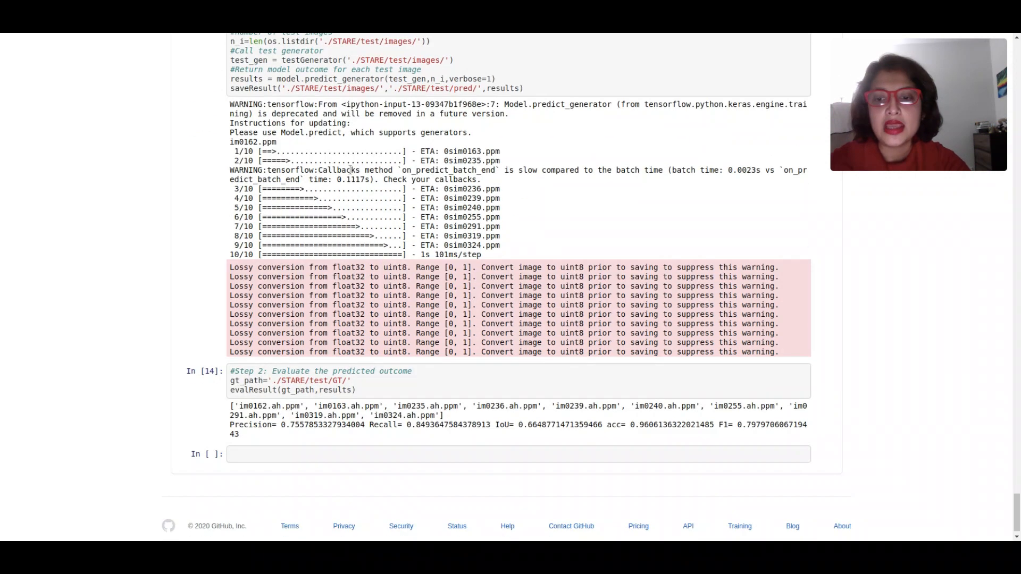
scroll("down", 3)
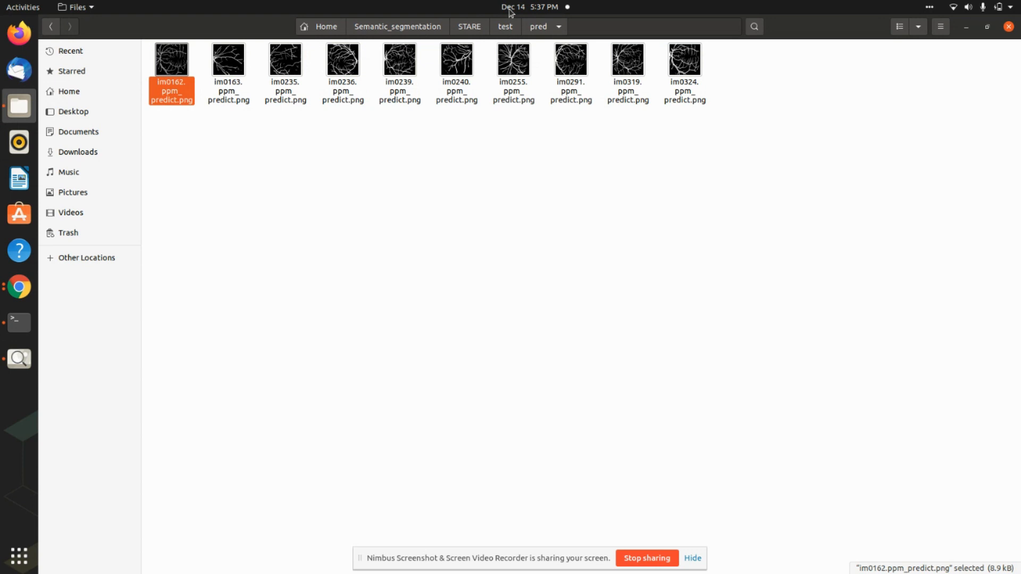
Go from STARE into test/pred and view the _predict.png vessel masks in Image Viewer
left_click(468, 26)
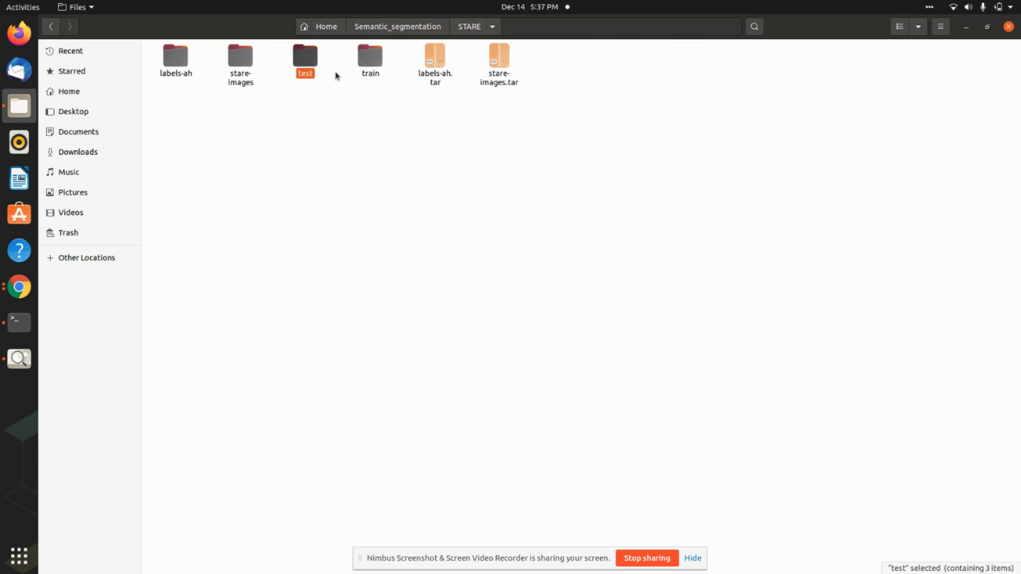
double_click(304, 55)
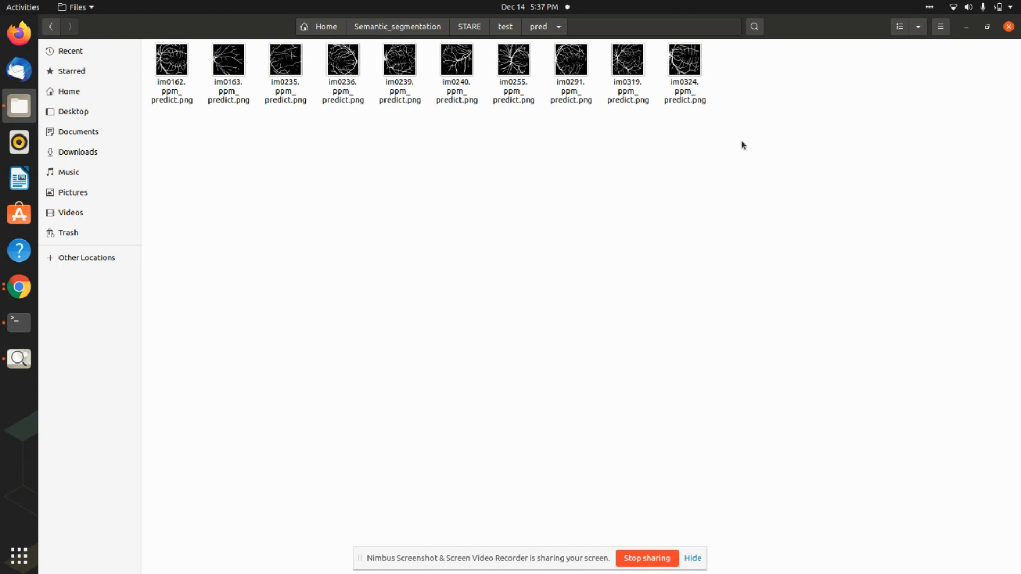
double_click(171, 59)
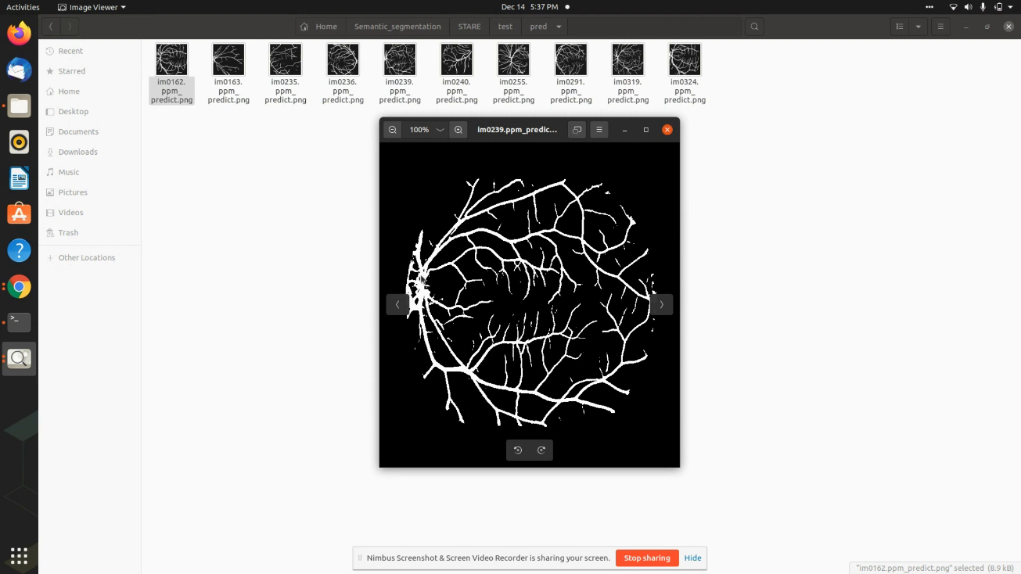
left_click(660, 304)
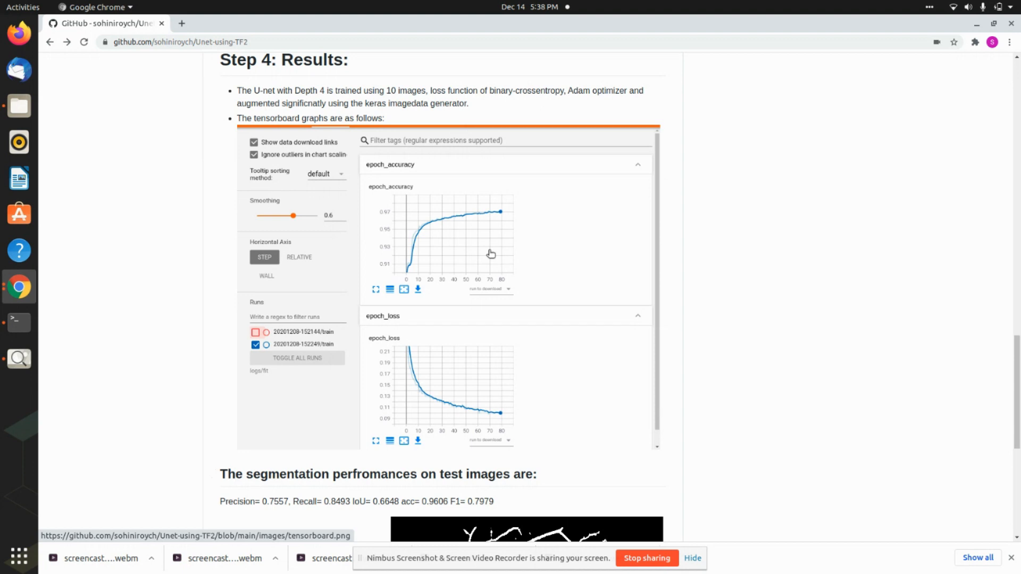
mouse_move(800, 406)
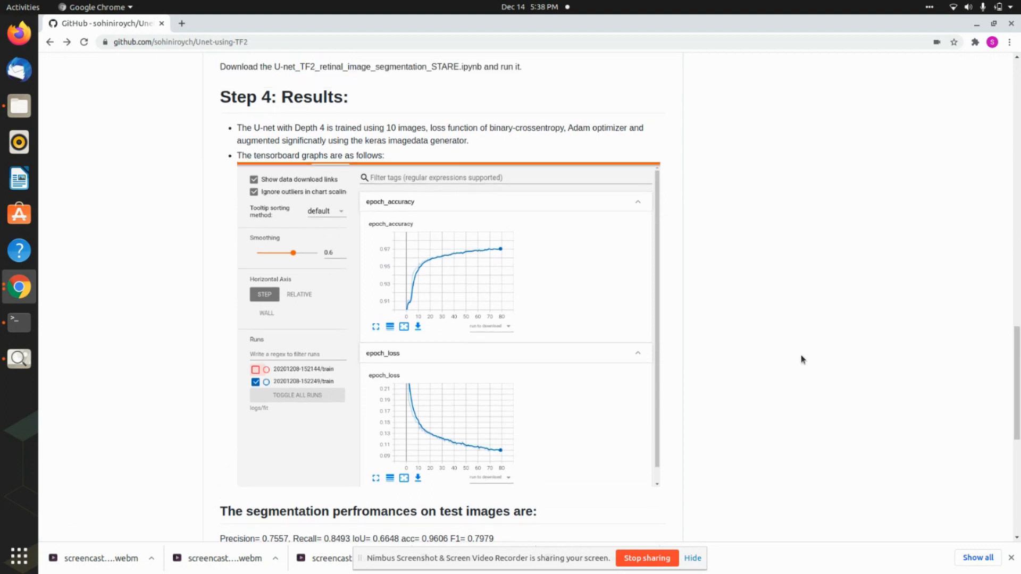
Scroll the README up past Steps 3 and 2 to the retinal vessel segmentation introduction
scroll("up", 3)
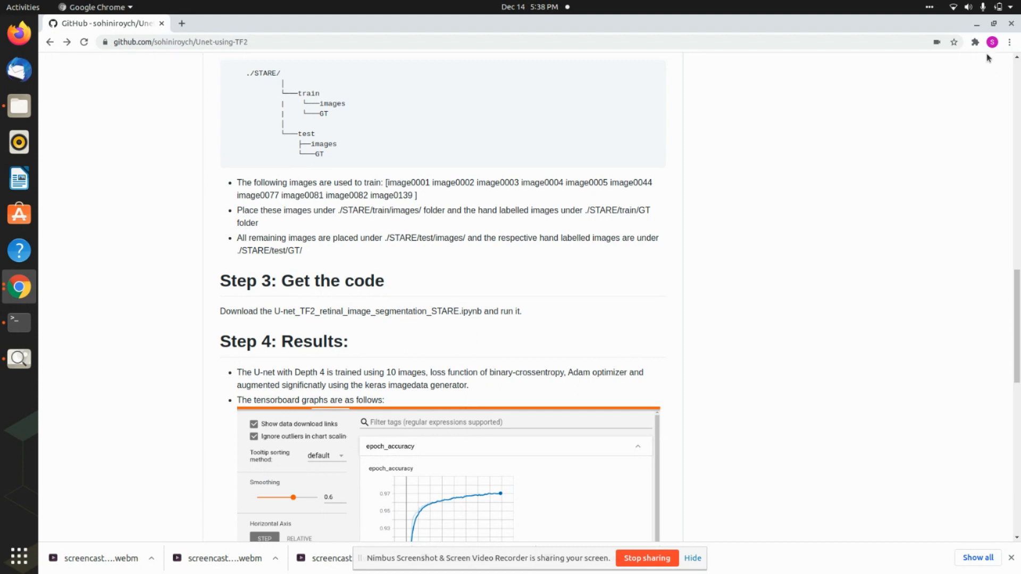
scroll("up", 3)
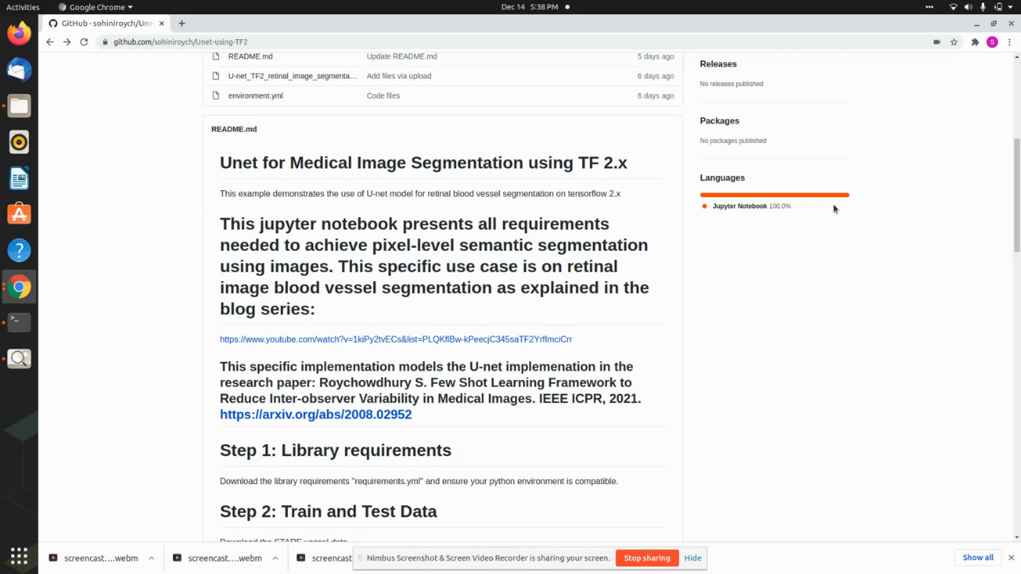
mouse_move(843, 201)
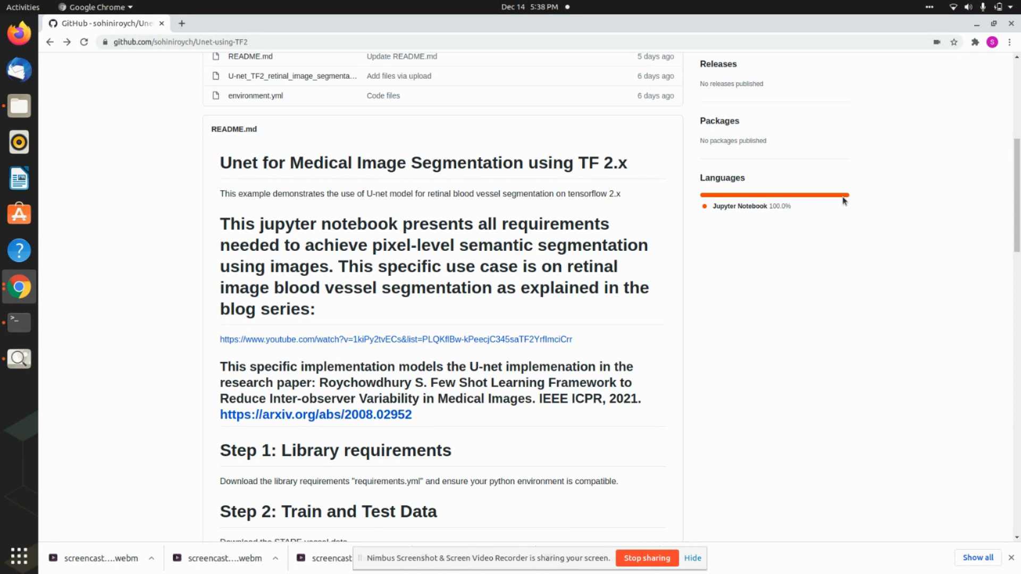
mouse_move(791, 230)
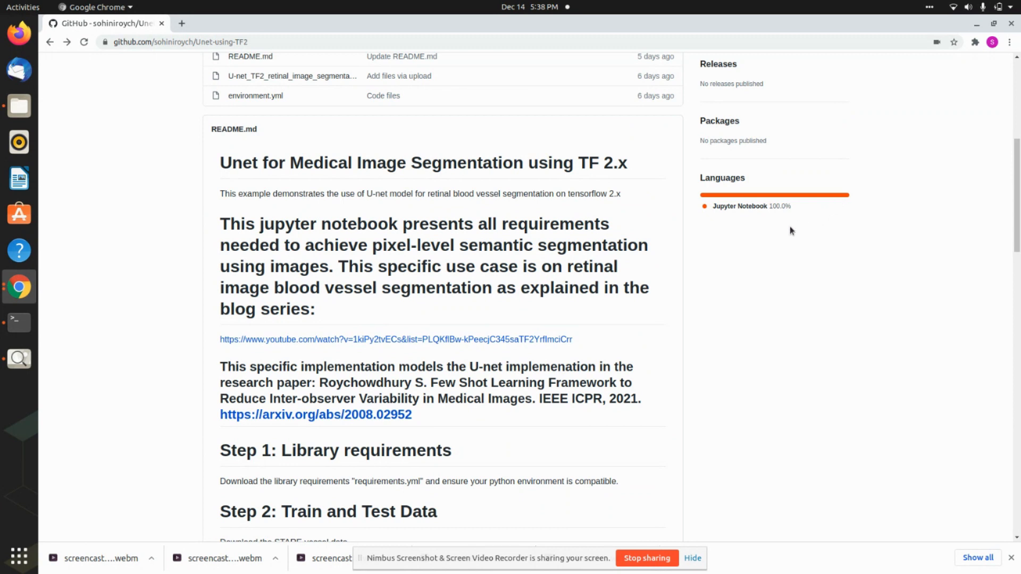